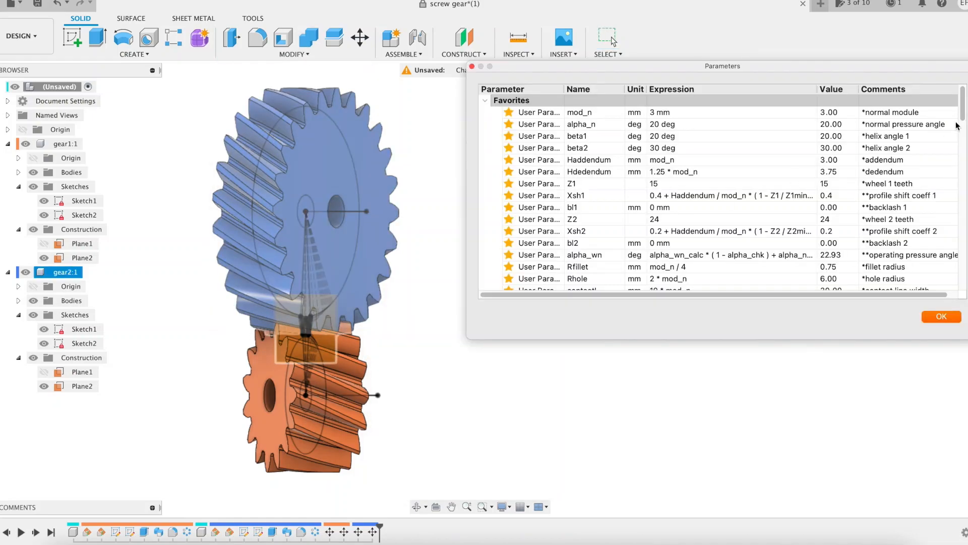
Step: Add a new component named hyper1 under the gear1 component
{"action": "scroll", "scroll_direction": "down", "scroll_amount": 3}
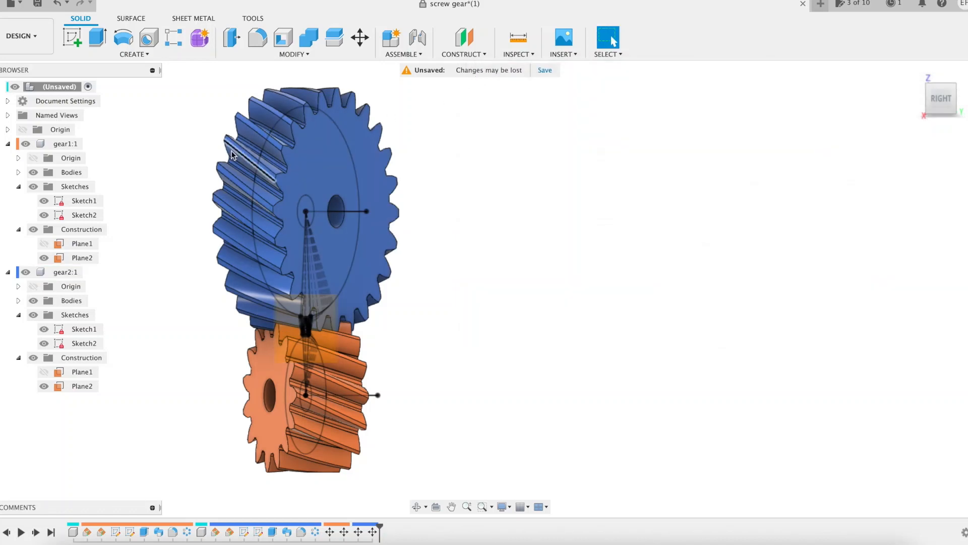
{"action": "left_click", "coordinate": [64, 144]}
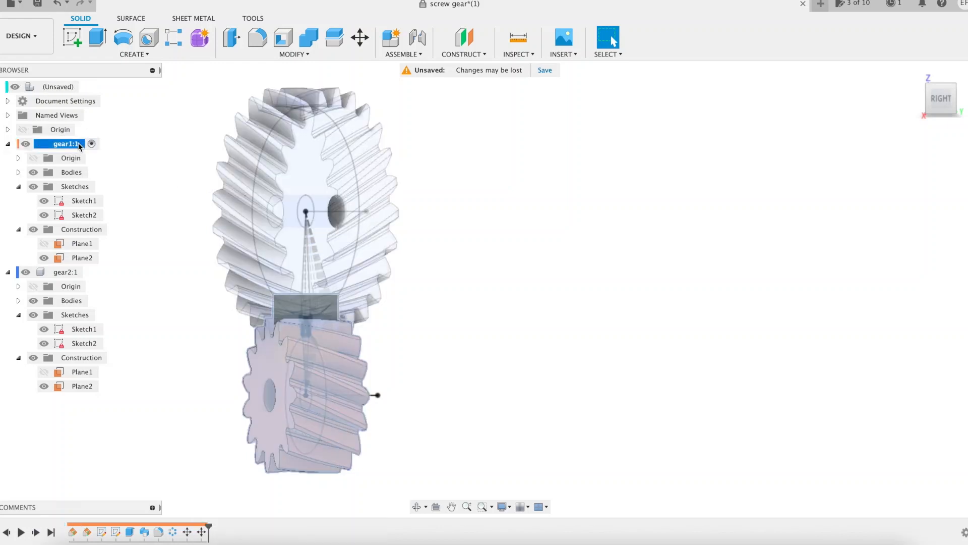
{"action": "left_click", "coordinate": [391, 37]}
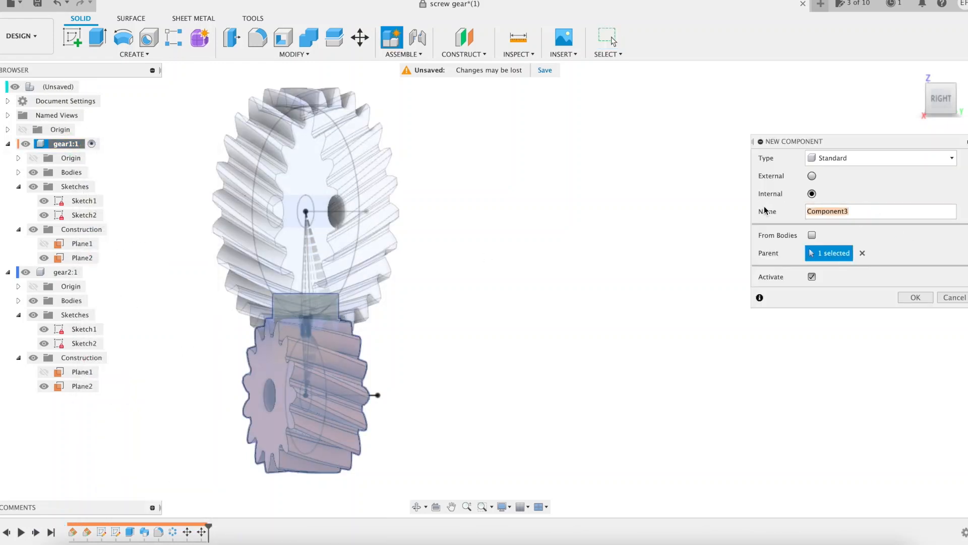
{"action": "left_click", "coordinate": [915, 296]}
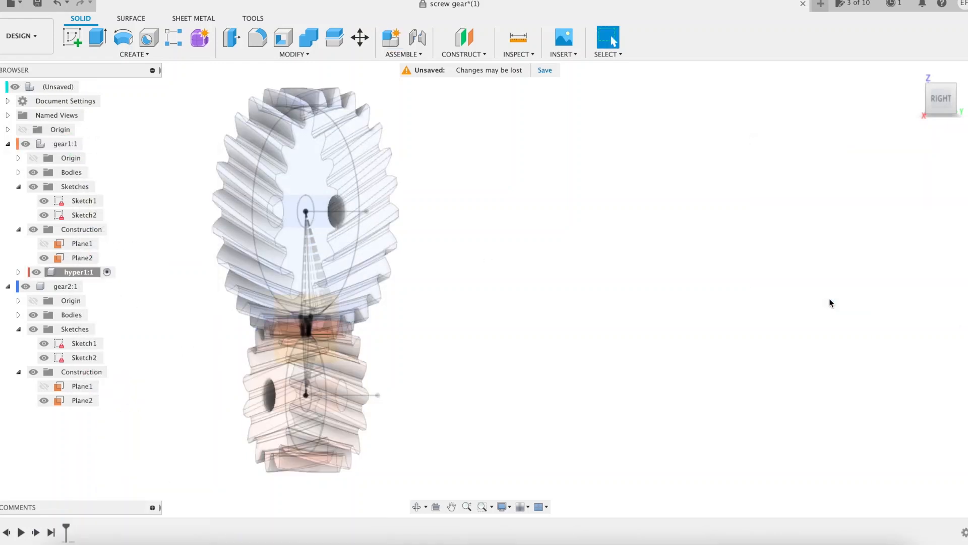
Step: Hide gear1's bodies and bring up the actions for its Plane2 to sketch on it
{"action": "left_click", "coordinate": [44, 172]}
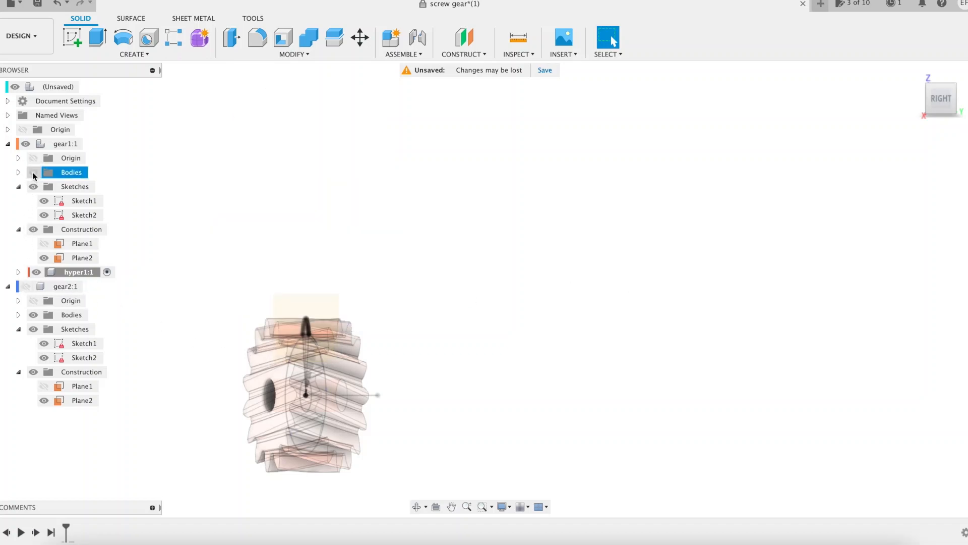
{"action": "right_click", "coordinate": [82, 257]}
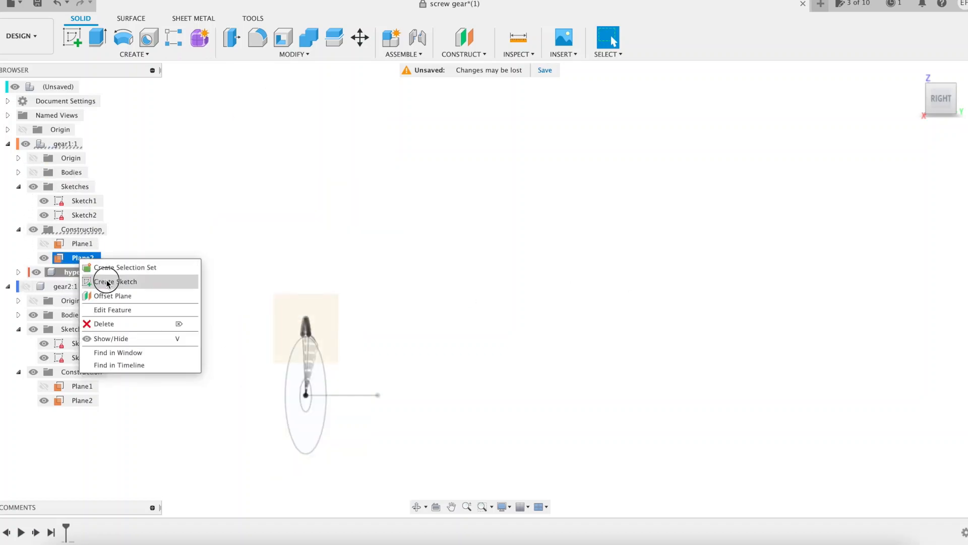
Step: Sketch the half-section rectangles and construction lines dimensioned with gth and 3 * cos(gamma1)
{"action": "left_click", "coordinate": [115, 282]}
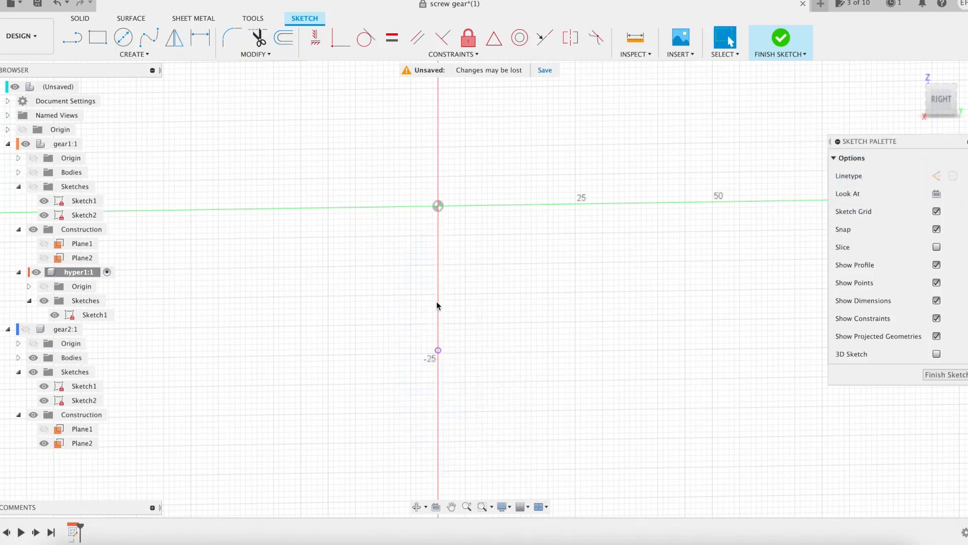
{"action": "type", "text": "r"}
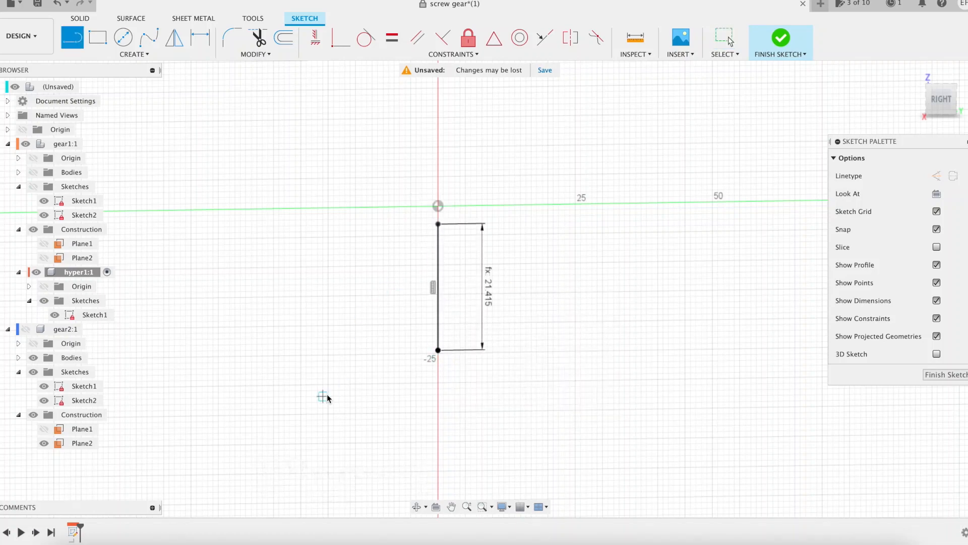
{"action": "type", "text": "gth"}
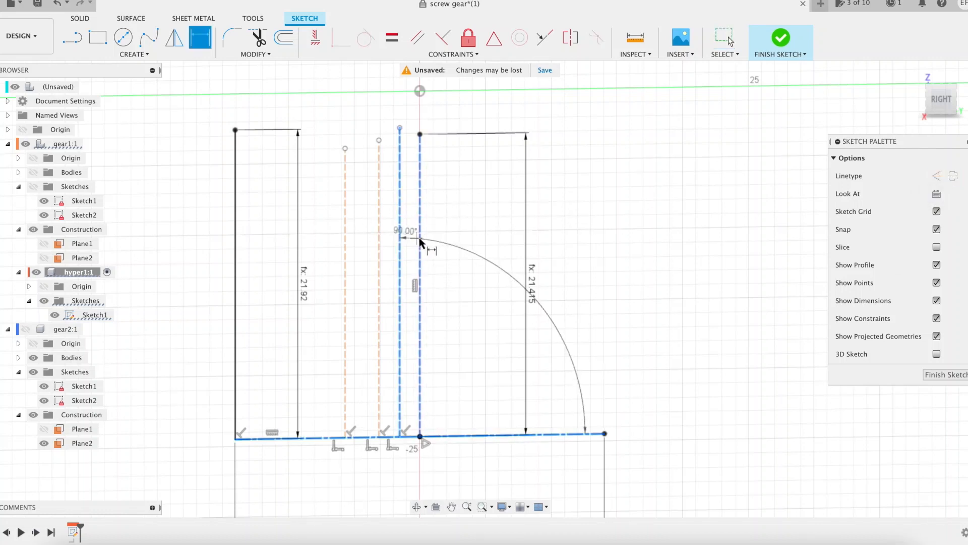
{"action": "type", "text": "gth"}
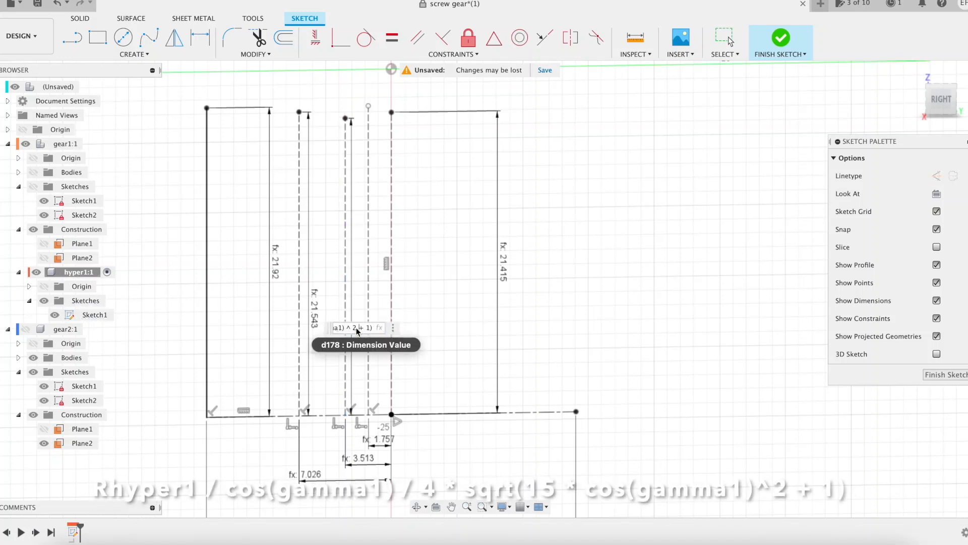
{"action": "type", "text": "3 * cos(gamma1)"}
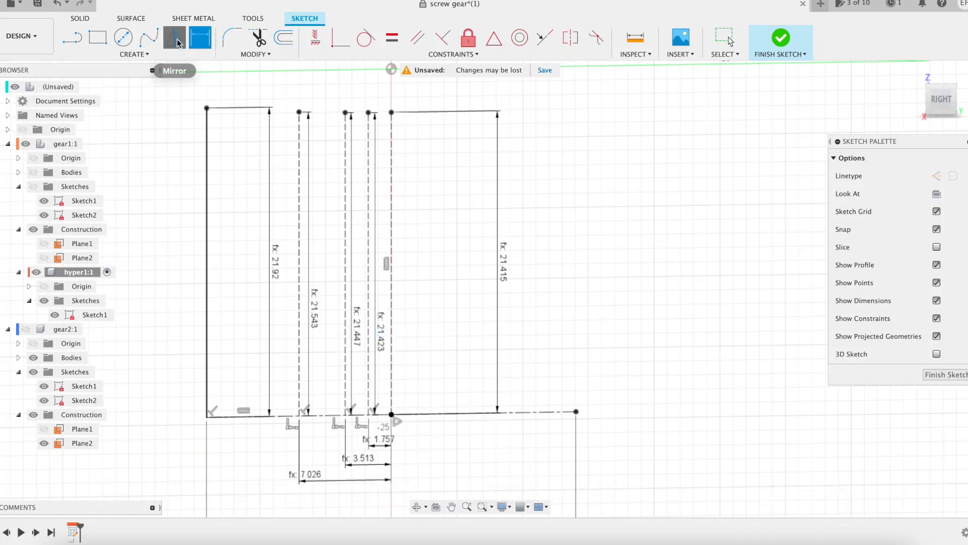
Step: Mirror the lines about the centre and close the profile with a curved top edge
{"action": "left_click", "coordinate": [174, 38]}
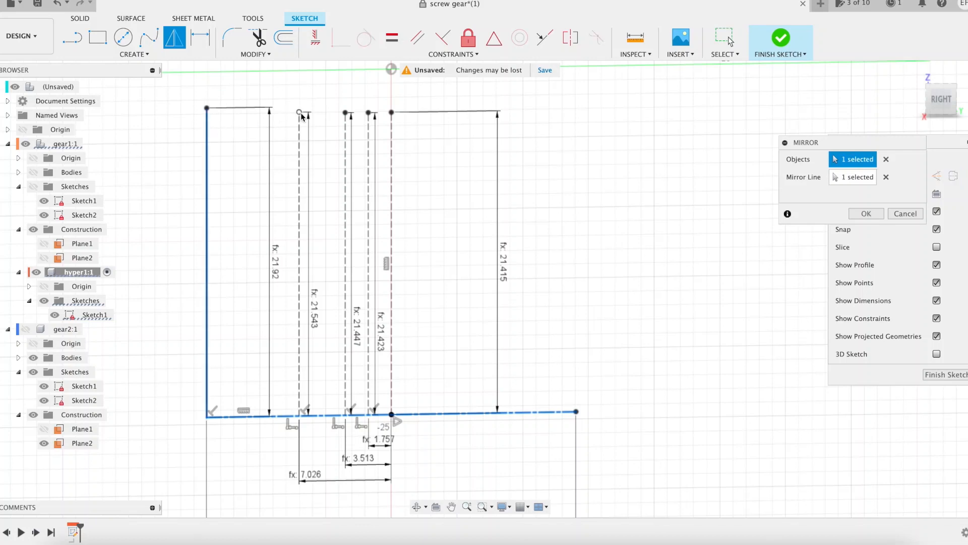
{"action": "left_click", "coordinate": [300, 113]}
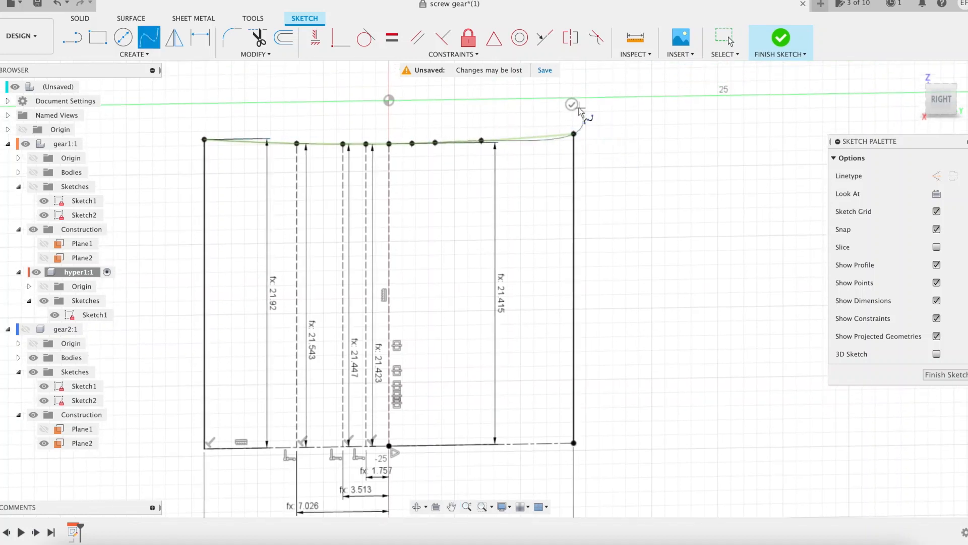
{"action": "left_click", "coordinate": [571, 103]}
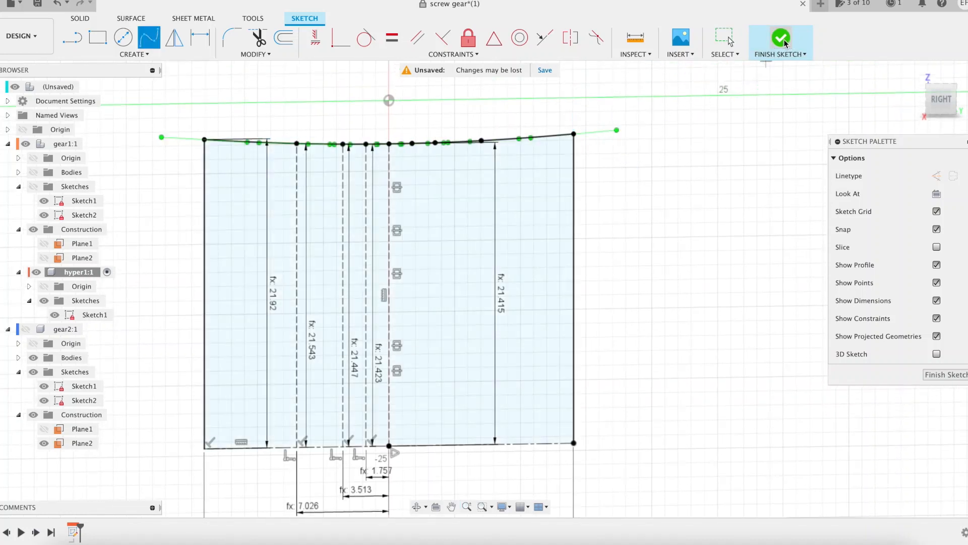
Step: Finish the profile sketch and project the tooth-tip point into a second sketch in hyper1
{"action": "left_click", "coordinate": [779, 38]}
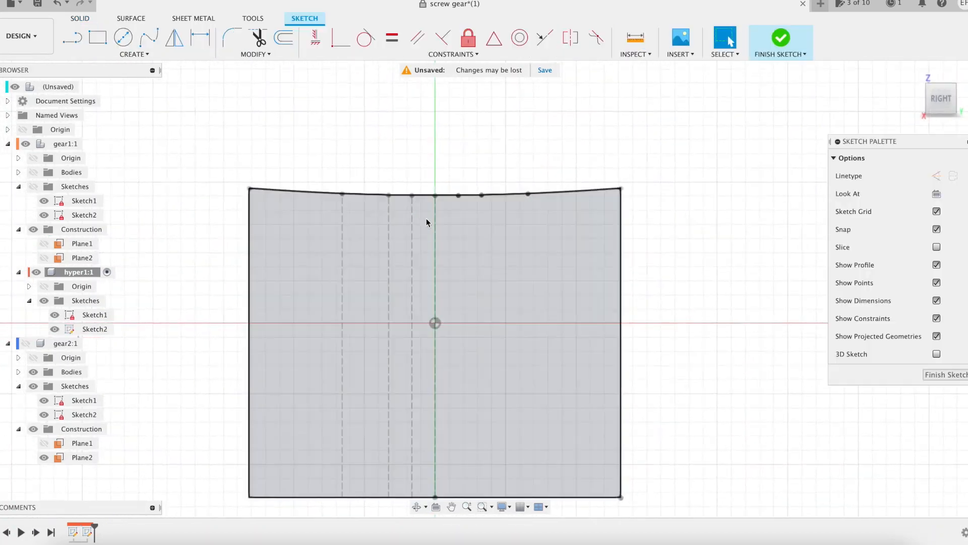
{"action": "left_click", "coordinate": [33, 187]}
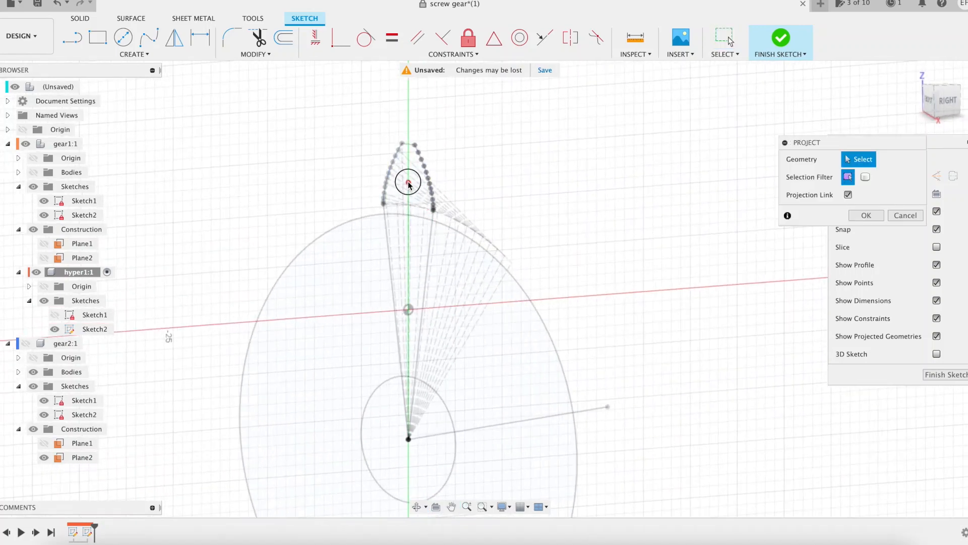
{"action": "left_click", "coordinate": [407, 182]}
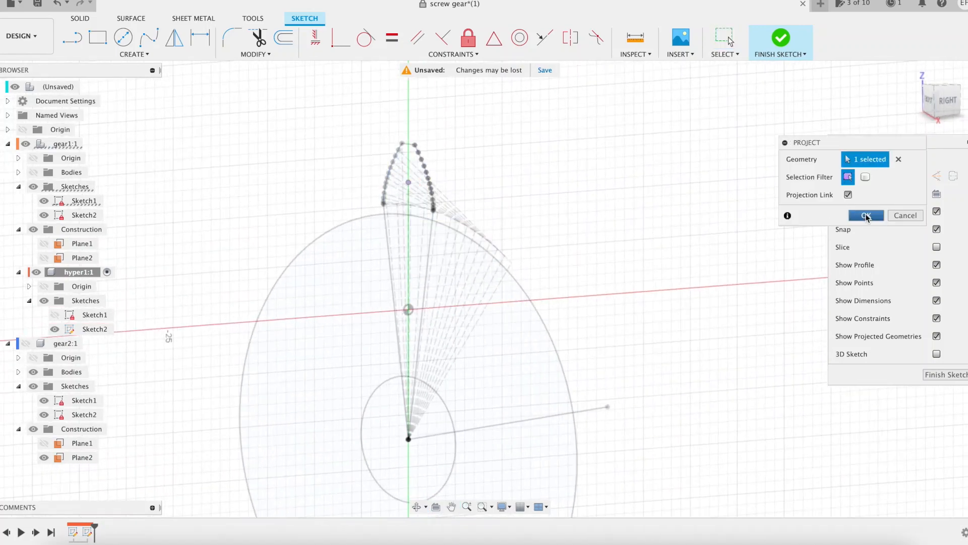
{"action": "left_click", "coordinate": [865, 216]}
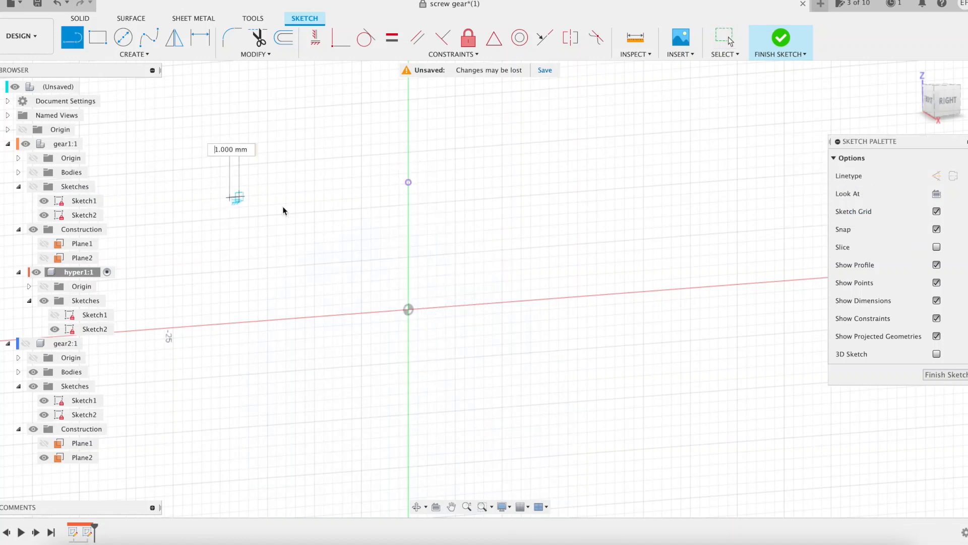
Step: Draw the 30° tilted line with its midpoint constrained to the axis and finish the sketch
{"action": "type", "text": "con"}
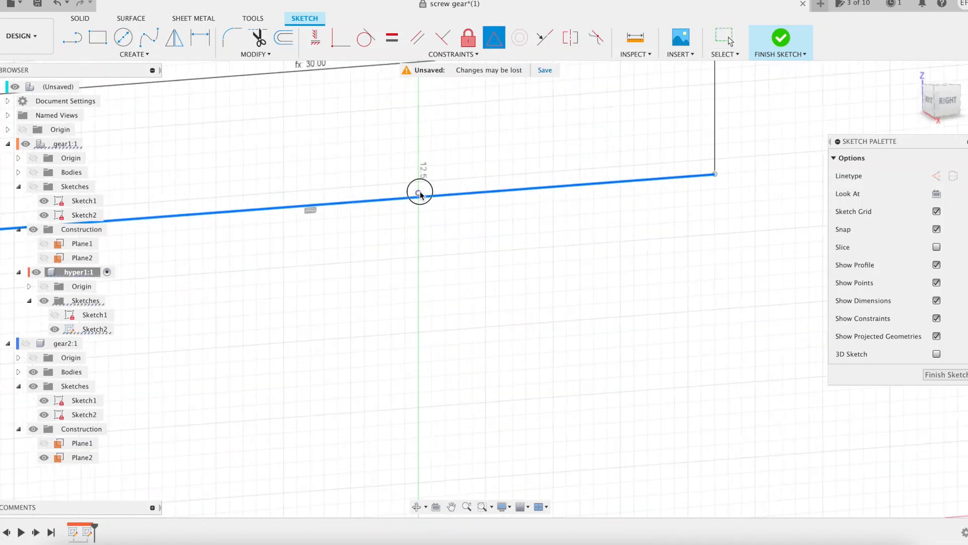
{"action": "left_click", "coordinate": [779, 38]}
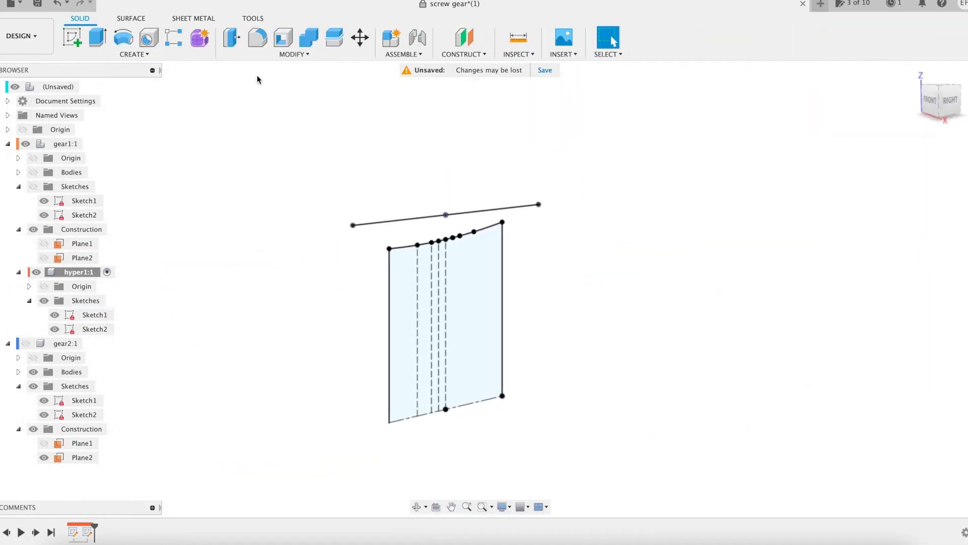
Step: Revolve the closed section about the tilted line into the wheel and cut a symmetric bore through its centre circle
{"action": "left_click", "coordinate": [123, 39]}
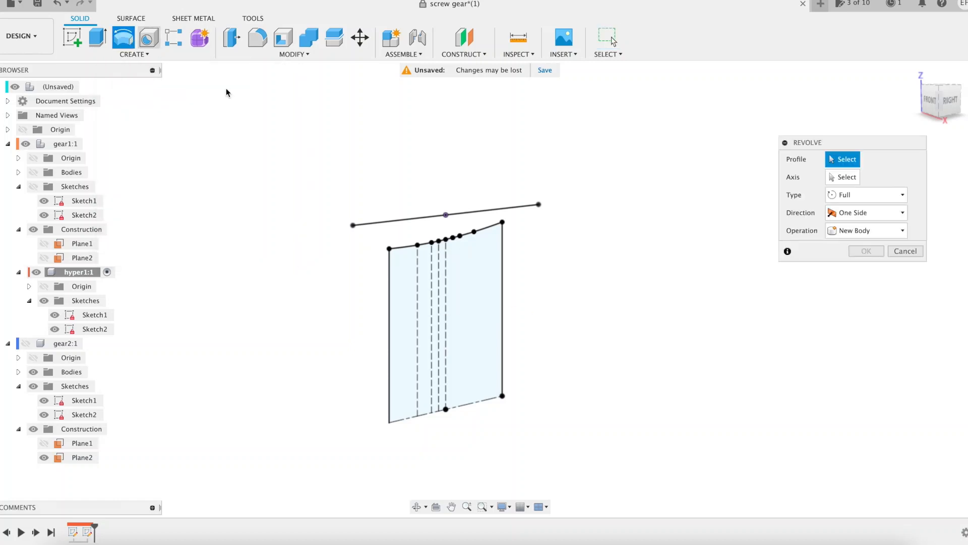
{"action": "left_click", "coordinate": [496, 308]}
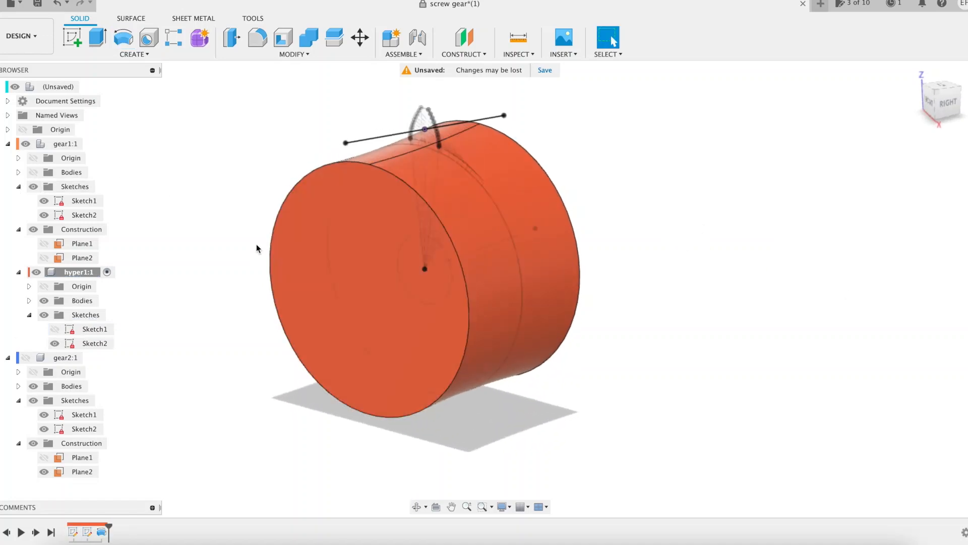
{"action": "left_click", "coordinate": [96, 39]}
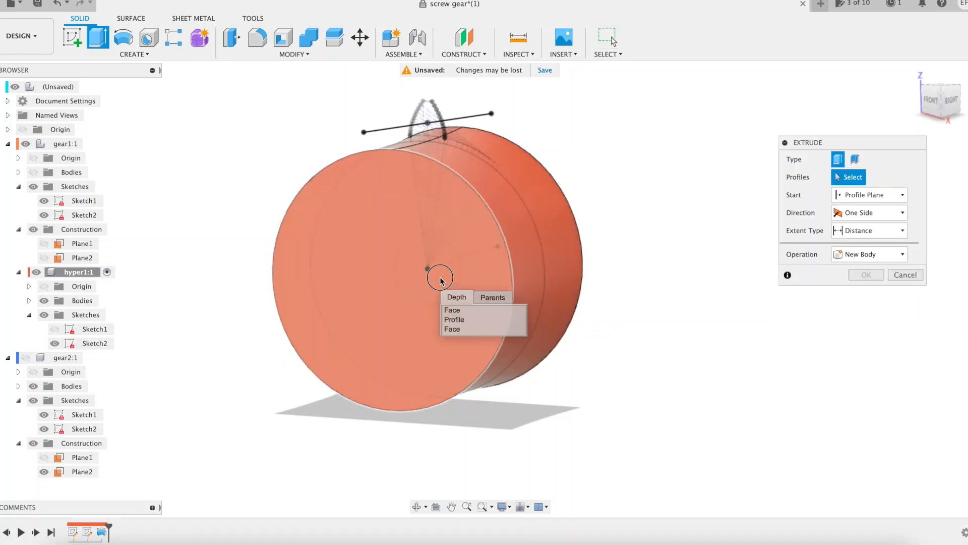
{"action": "left_click", "coordinate": [439, 277]}
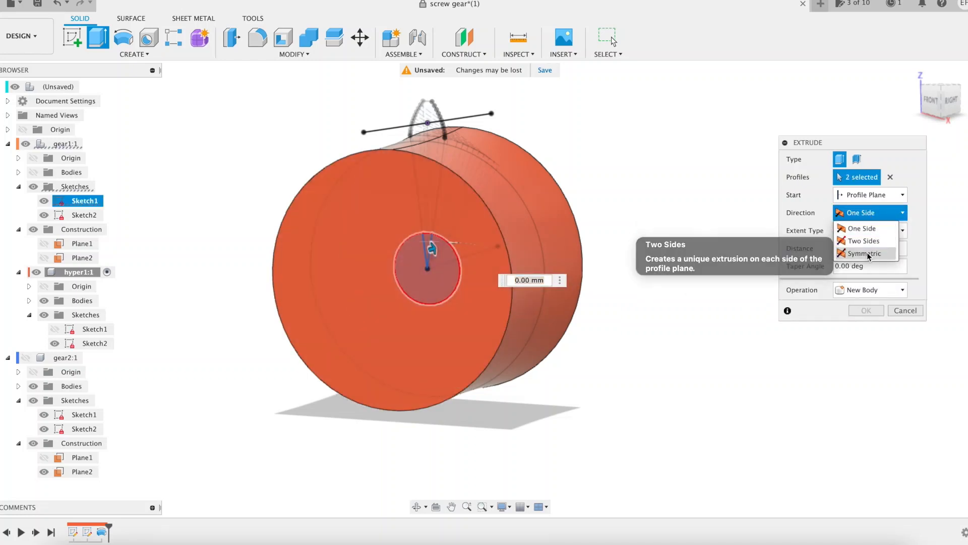
{"action": "left_click", "coordinate": [864, 253]}
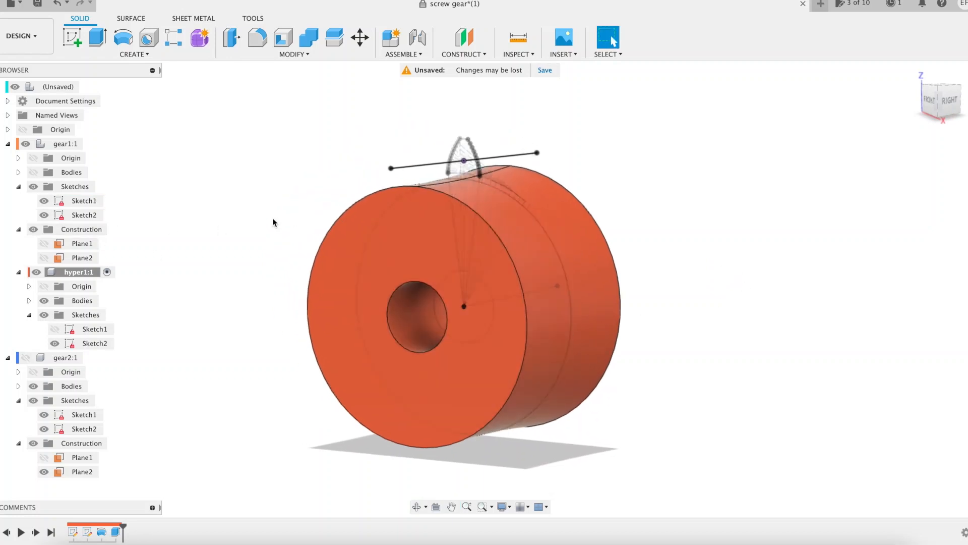
Step: Sweep the tooth profile along the centre path and guide rail as a new body on the wheel
{"action": "left_click", "coordinate": [133, 42]}
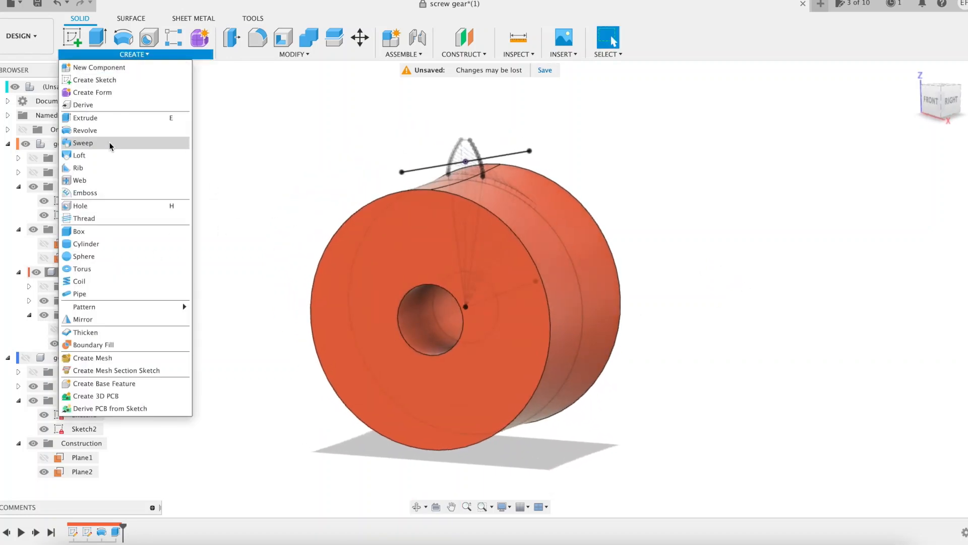
{"action": "left_click", "coordinate": [82, 142]}
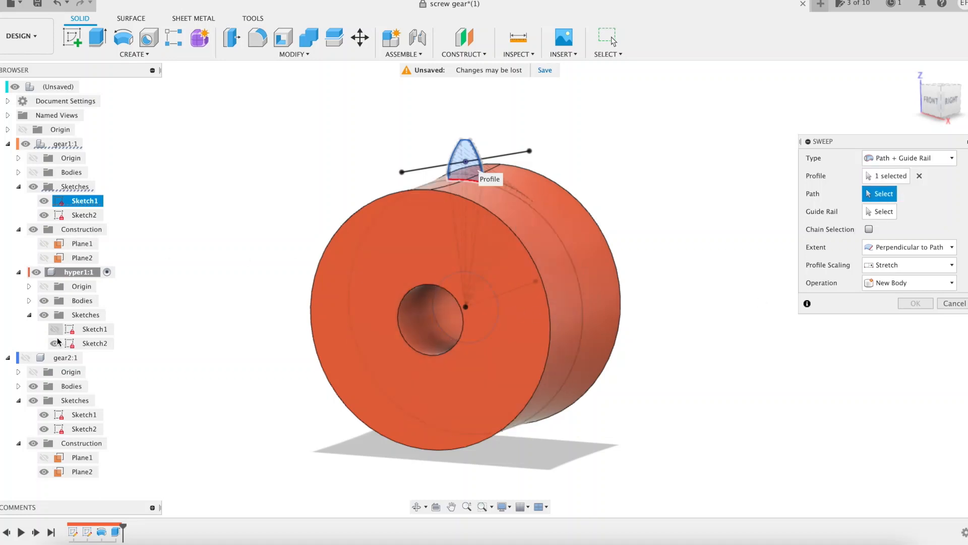
{"action": "left_click", "coordinate": [883, 193]}
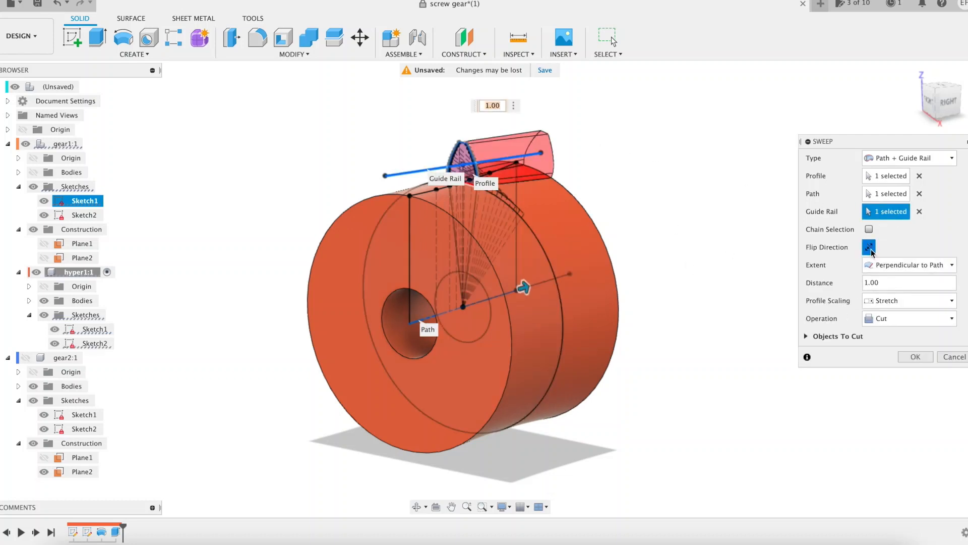
{"action": "left_click", "coordinate": [908, 318]}
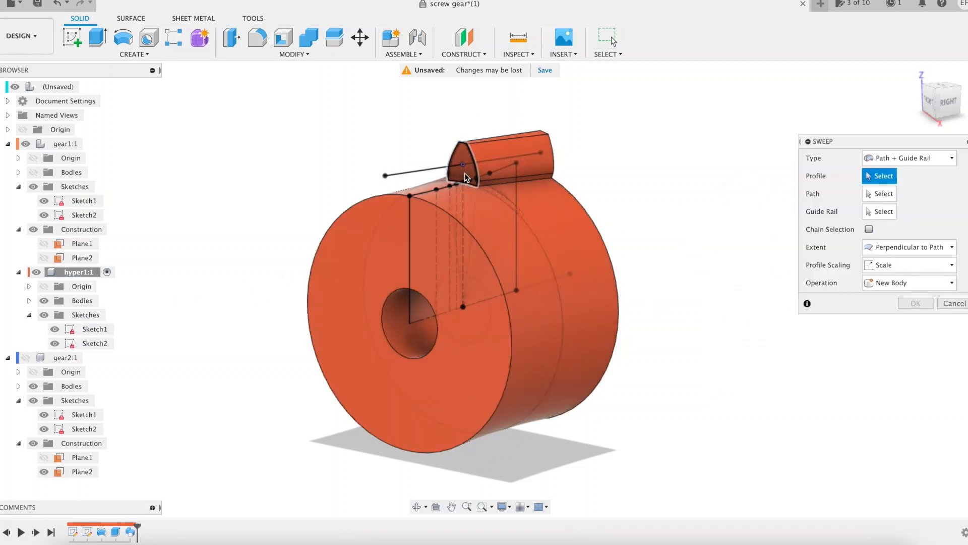
Step: Sweep the same profile again as a cut with flipped direction to trim the tooth
{"action": "left_click", "coordinate": [466, 157]}
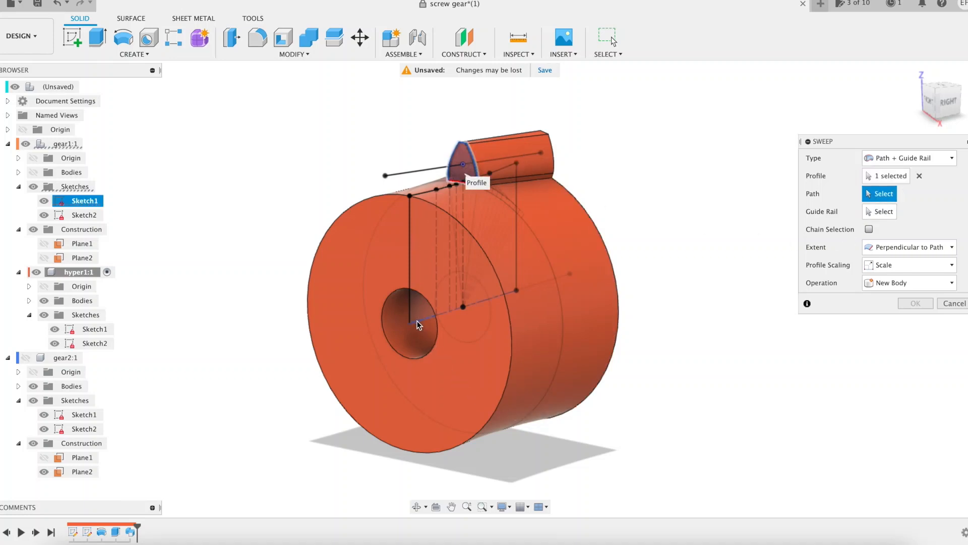
{"action": "left_click", "coordinate": [411, 323]}
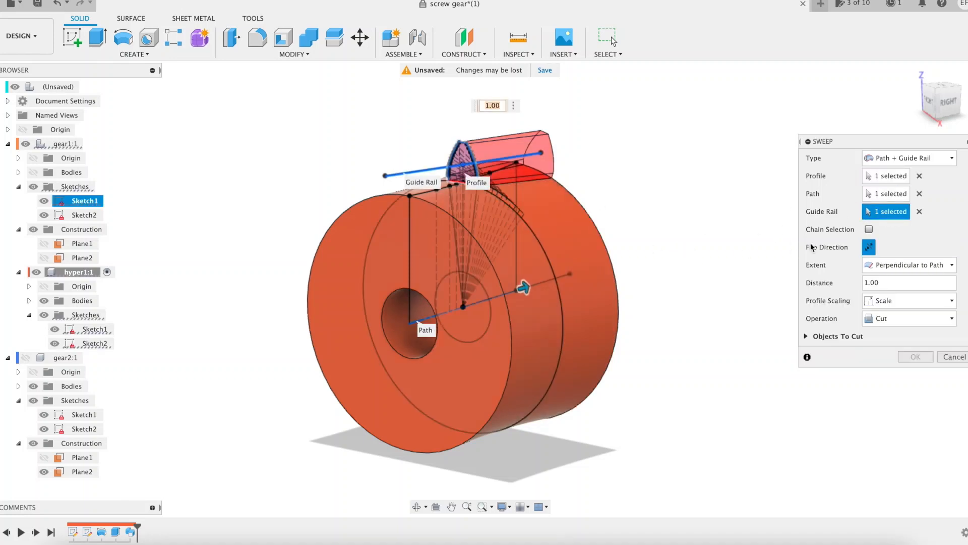
{"action": "left_click", "coordinate": [908, 318]}
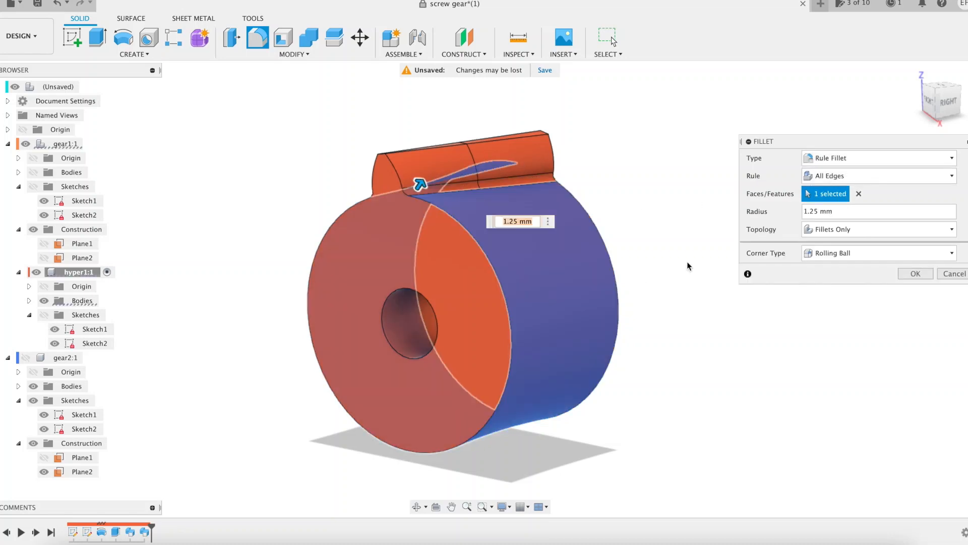
Step: Apply the rule fillet and circular-pattern the tooth features fully around the wheel axis
{"action": "type", "text": "rf"}
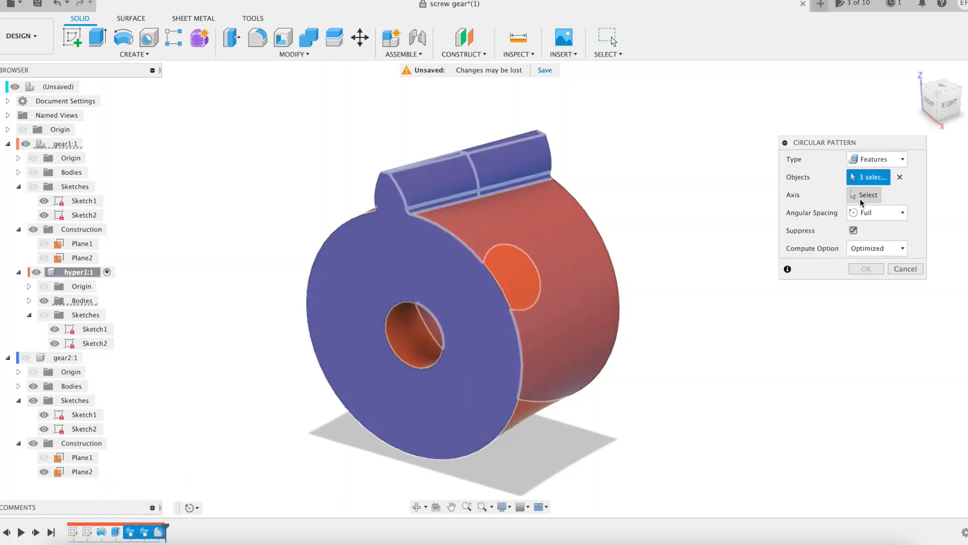
{"action": "left_click", "coordinate": [867, 194]}
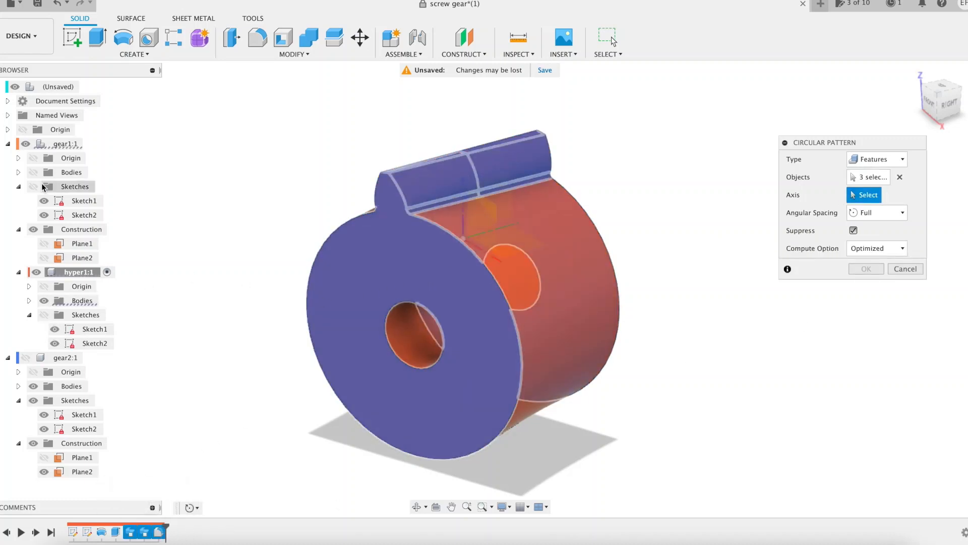
{"action": "left_click", "coordinate": [43, 186]}
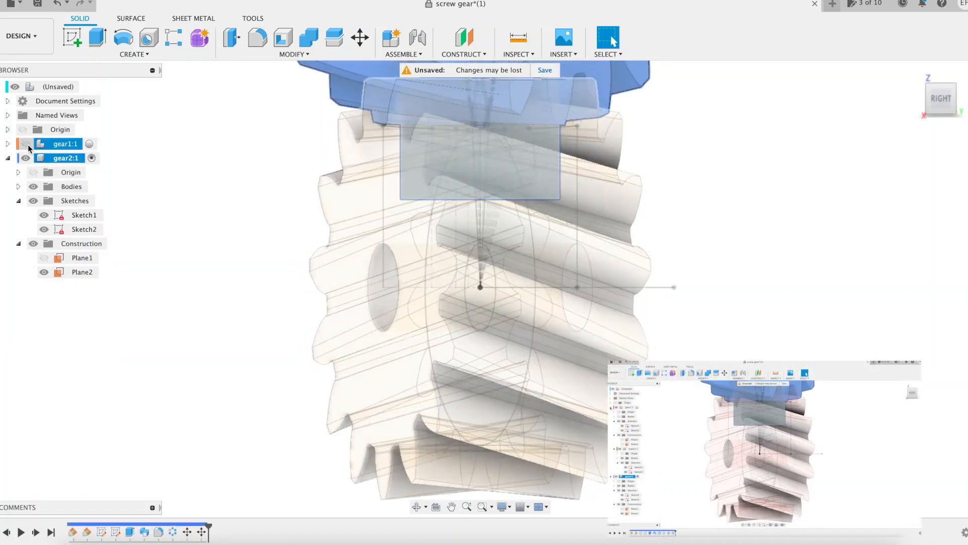
Step: Create a new component inside gear2 and sketch the second wheel's profile lines with rhy dimensions
{"action": "right_click", "coordinate": [65, 158]}
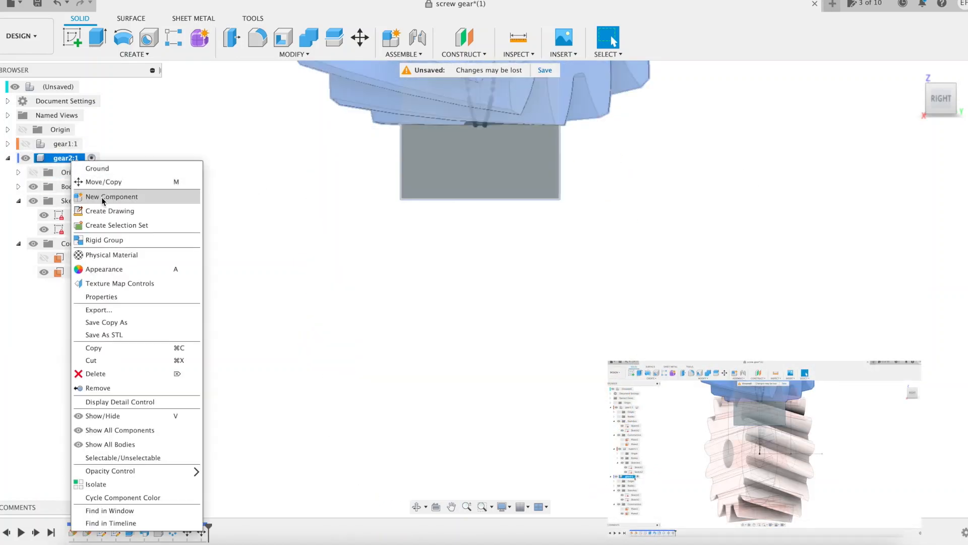
{"action": "left_click", "coordinate": [112, 197]}
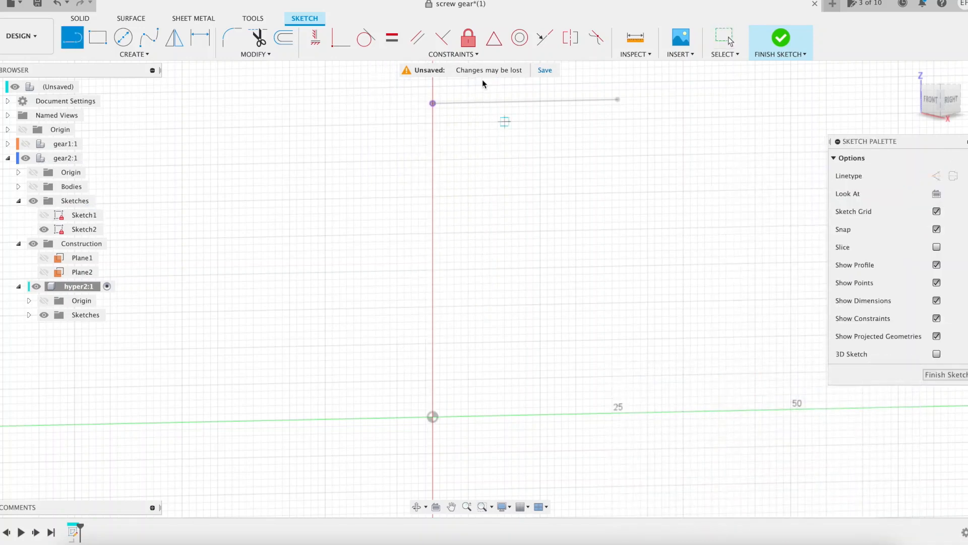
{"action": "type", "text": "r"}
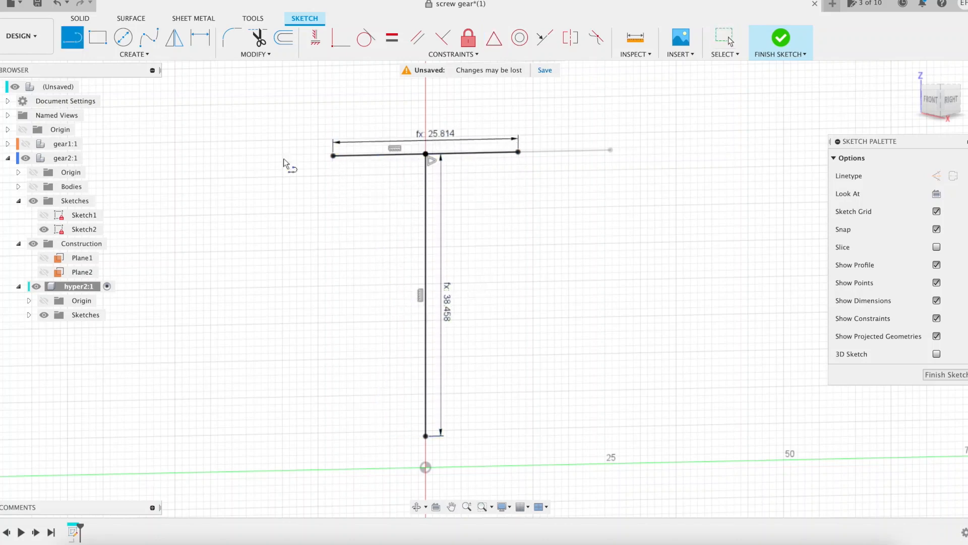
{"action": "type", "text": "g"}
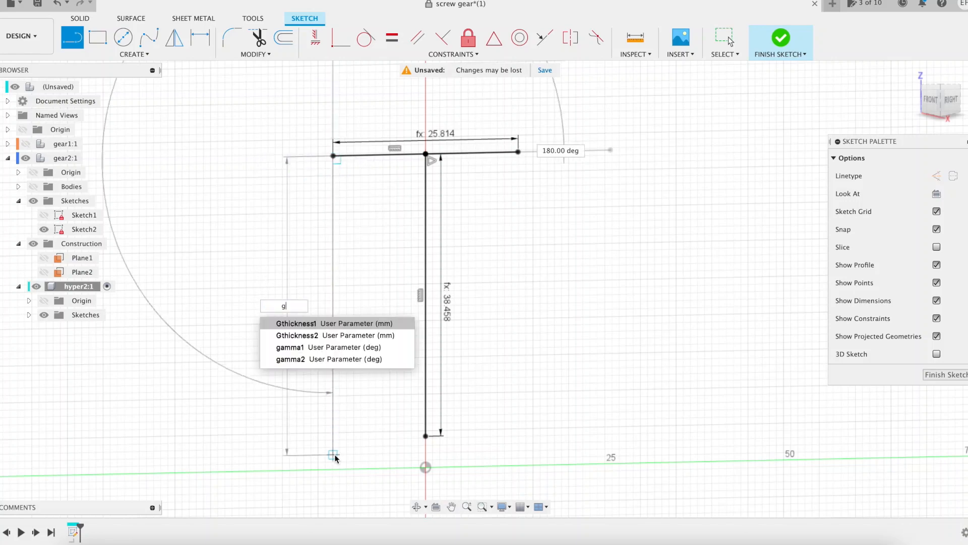
{"action": "type", "text": "rhy"}
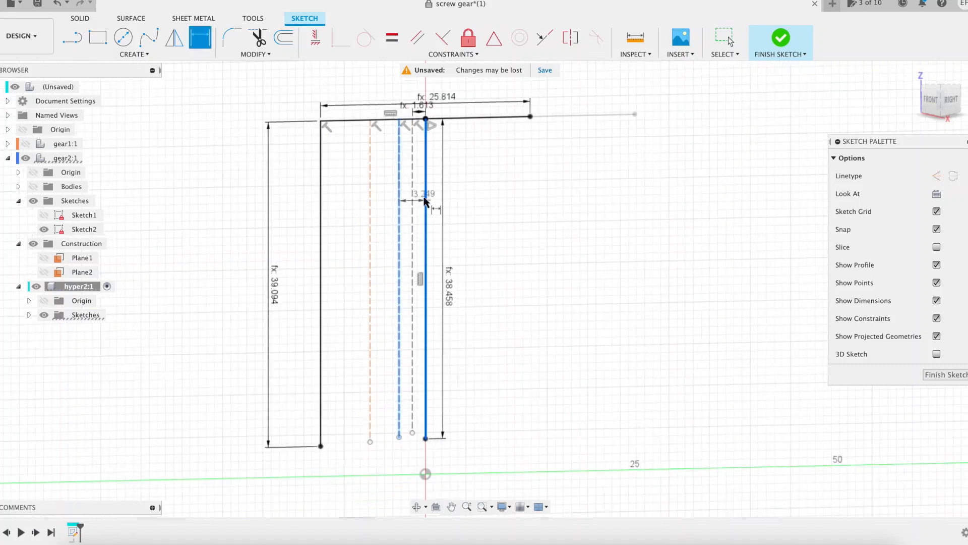
Step: Dimension the section with the Gthickness2 over gamma expression, mirror it and add the curved lower edge
{"action": "type", "text": "Gthickness2/"}
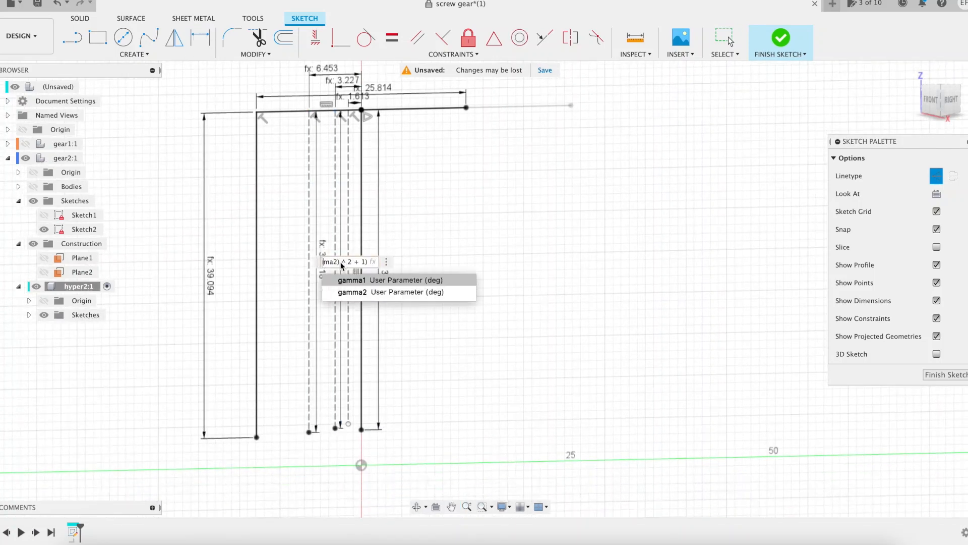
{"action": "left_click", "coordinate": [351, 293]}
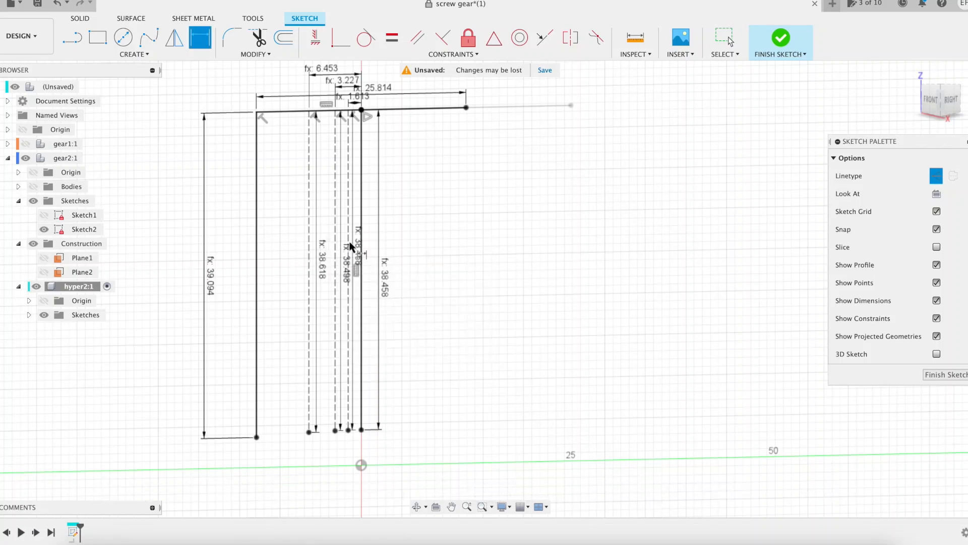
{"action": "left_click", "coordinate": [175, 37]}
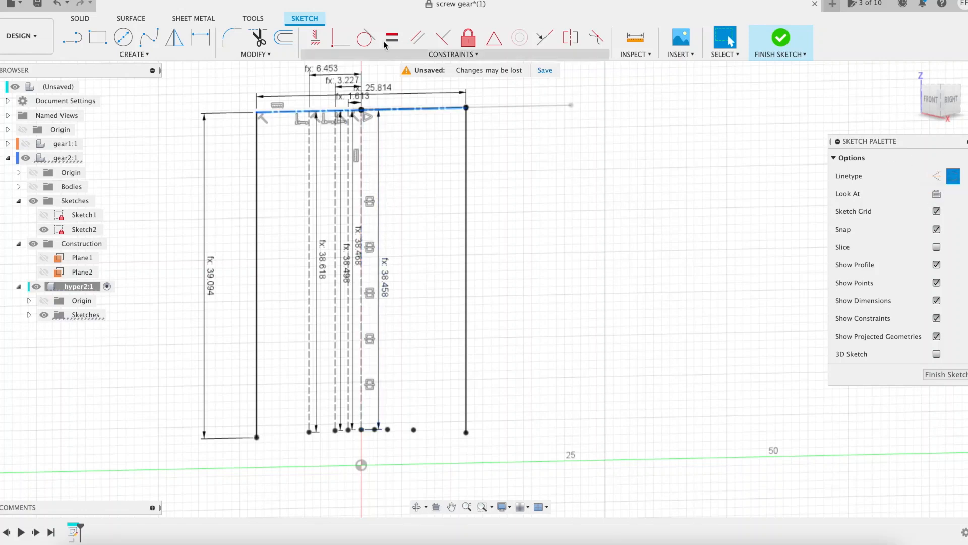
{"action": "left_click", "coordinate": [147, 37]}
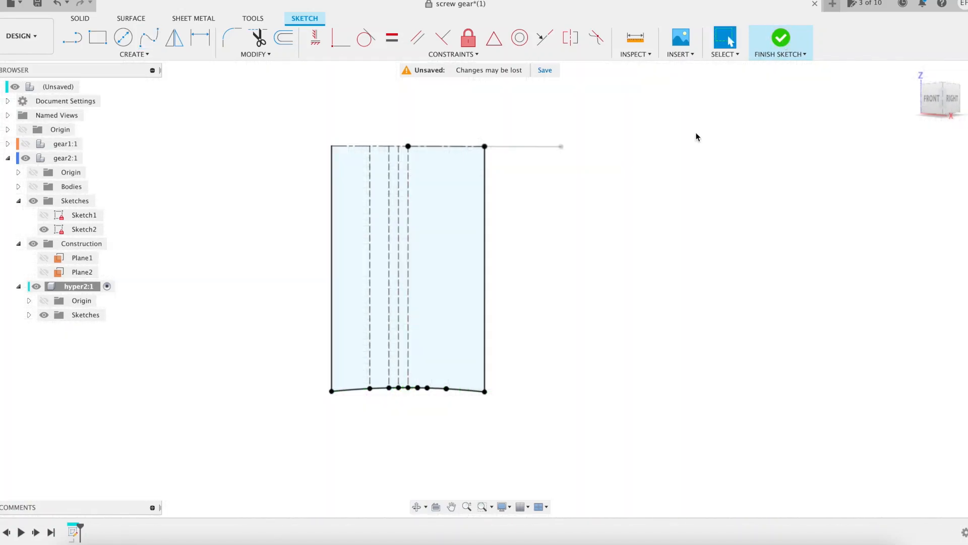
Step: In a second hyper2 sketch, project the tooth outline and add the 30 mm axis line below the profile
{"action": "left_click", "coordinate": [779, 38]}
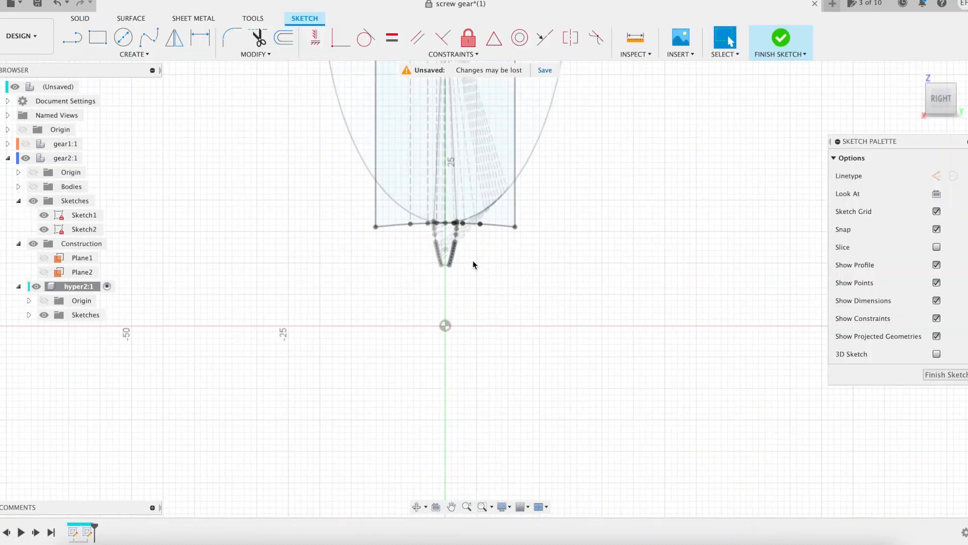
{"action": "left_click", "coordinate": [725, 38]}
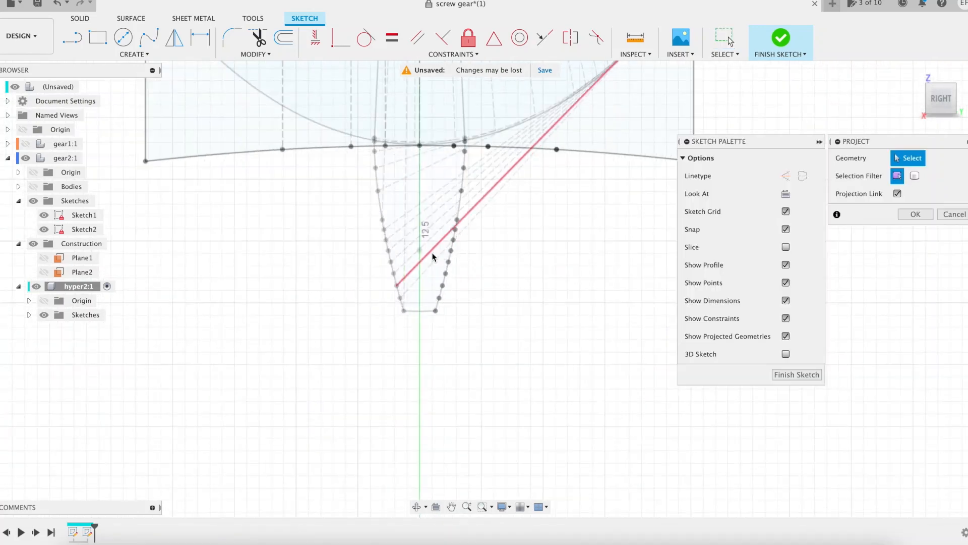
{"action": "left_click", "coordinate": [432, 256]}
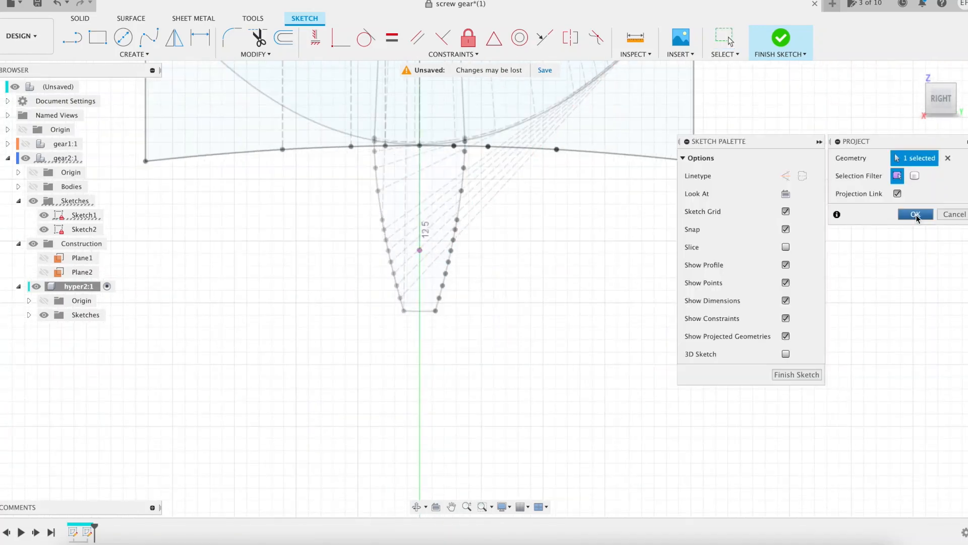
{"action": "left_click", "coordinate": [916, 214]}
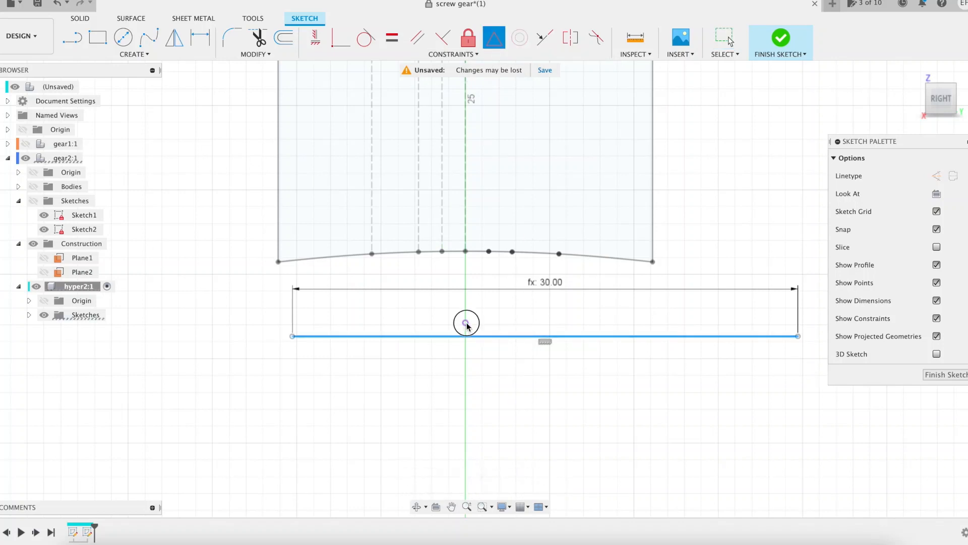
{"action": "left_click", "coordinate": [780, 37]}
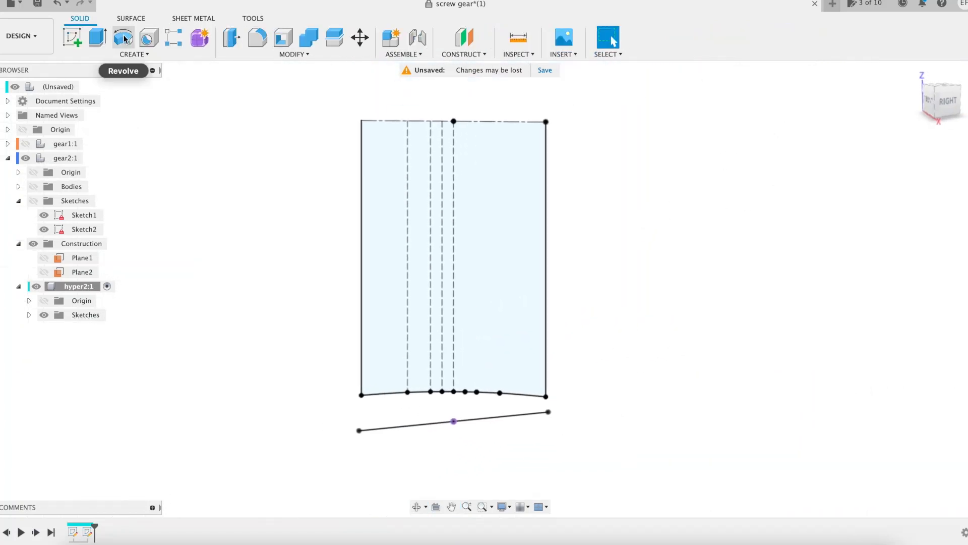
Step: Revolve the section 360° into the second wheel and cut its bore symmetric with extent All
{"action": "left_click", "coordinate": [123, 39]}
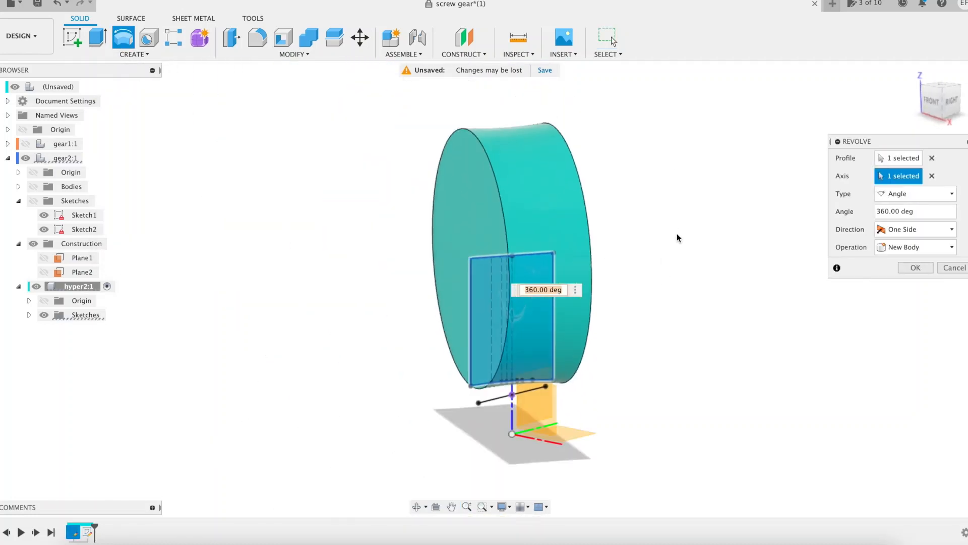
{"action": "left_click", "coordinate": [915, 267]}
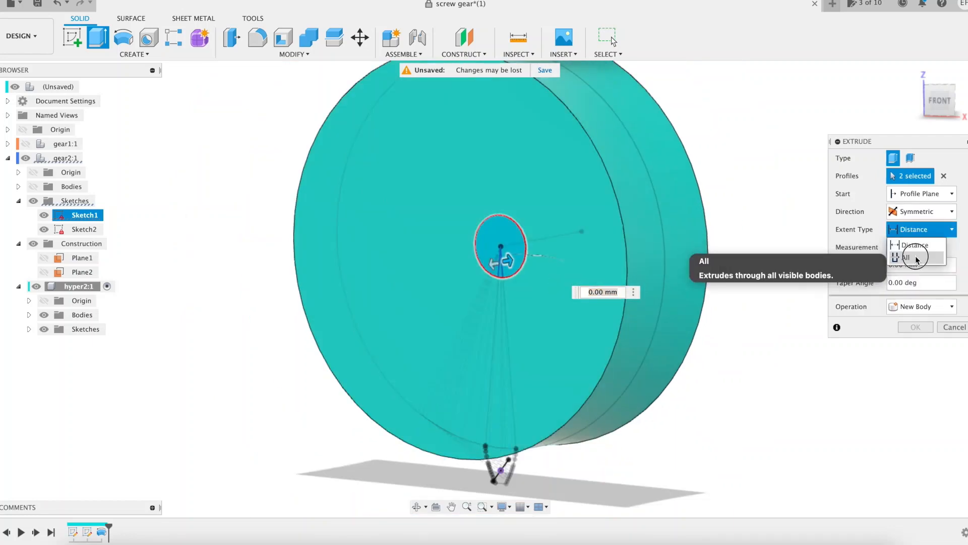
{"action": "left_click", "coordinate": [909, 257]}
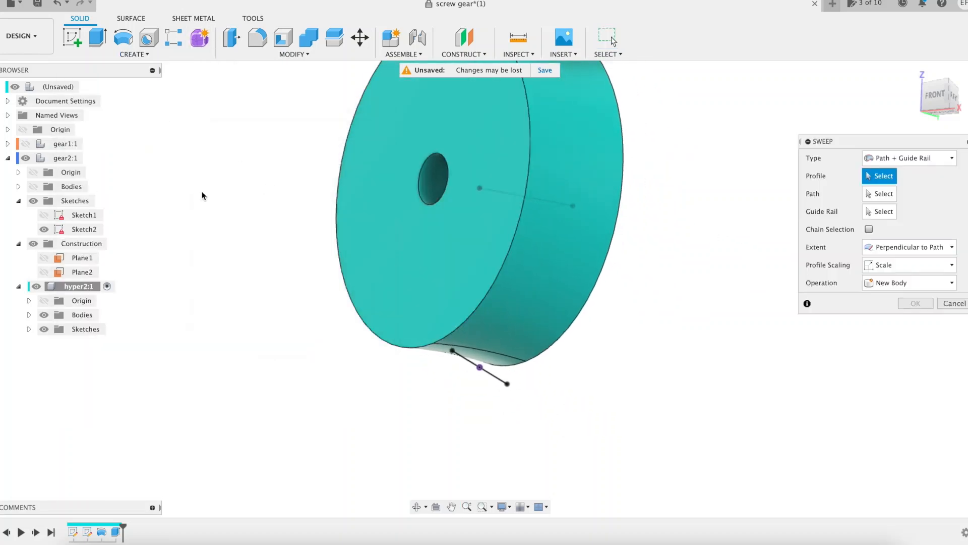
Step: Show Sketch1 and sweep the tooth outline along the axial path with the slanted guide rail
{"action": "left_click", "coordinate": [28, 329]}
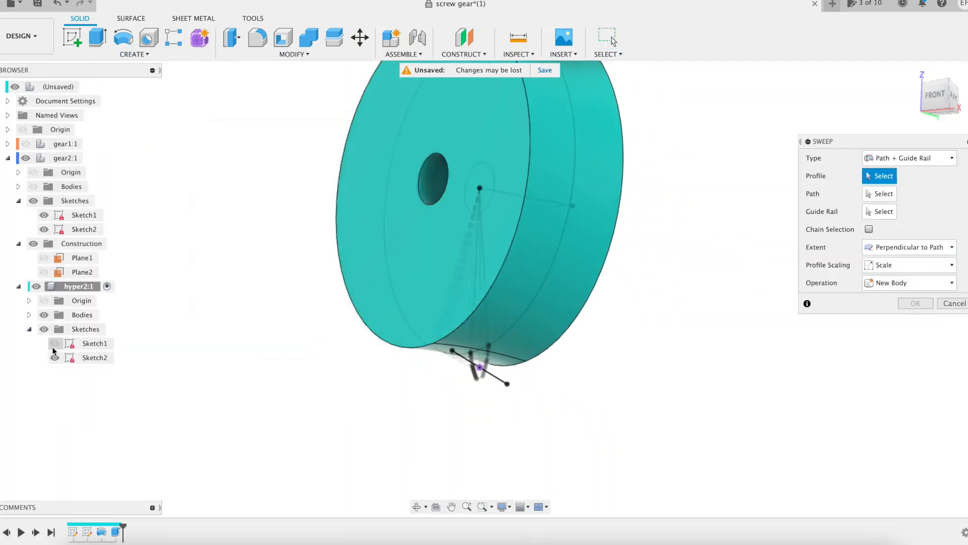
{"action": "left_click", "coordinate": [480, 363]}
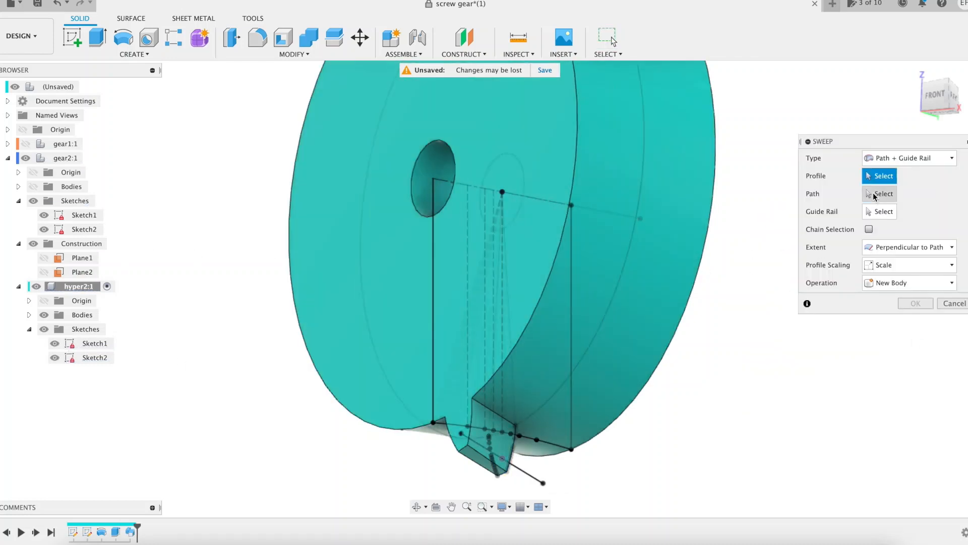
{"action": "left_click", "coordinate": [494, 451]}
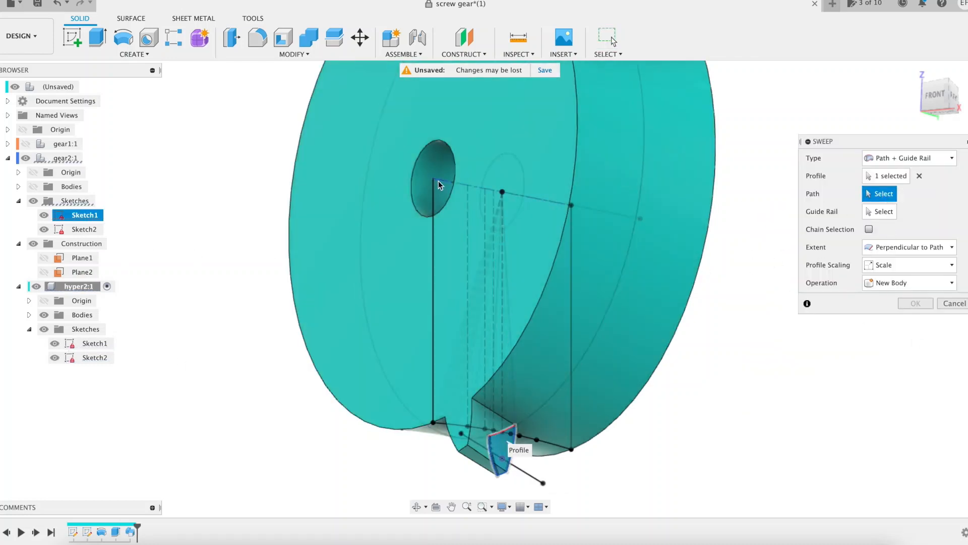
{"action": "left_click", "coordinate": [526, 478]}
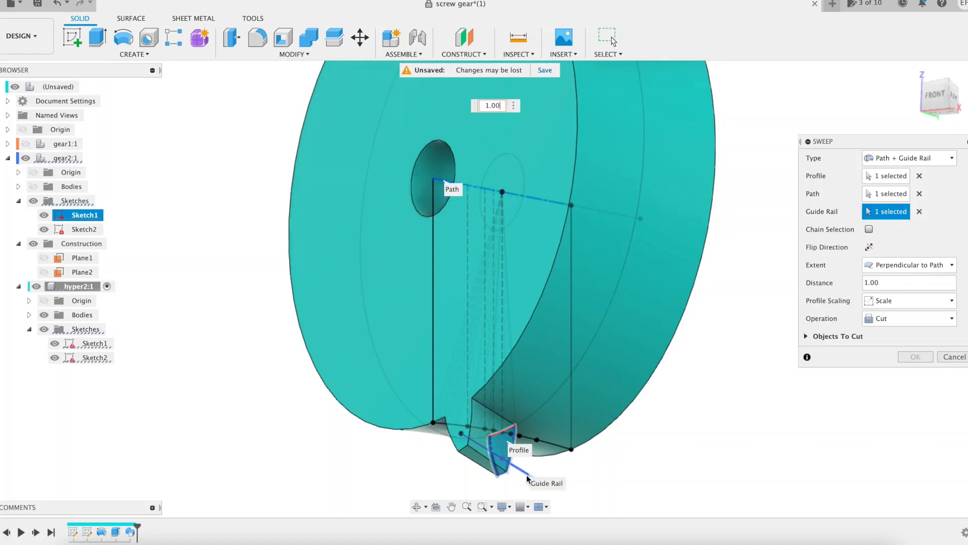
{"action": "left_click", "coordinate": [908, 318]}
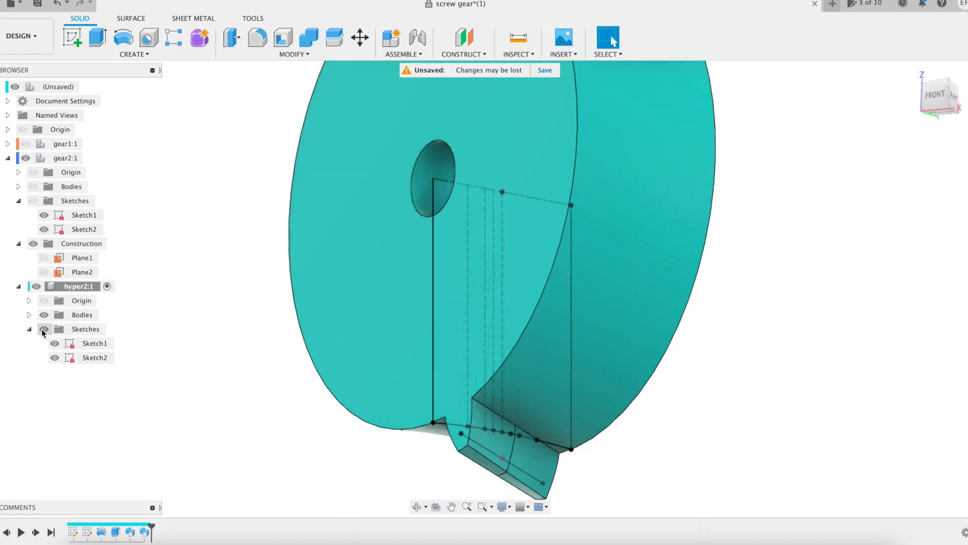
Step: Hide the sketches and fillet the new tooth's edges with the Rfillet radius
{"action": "left_click", "coordinate": [257, 37]}
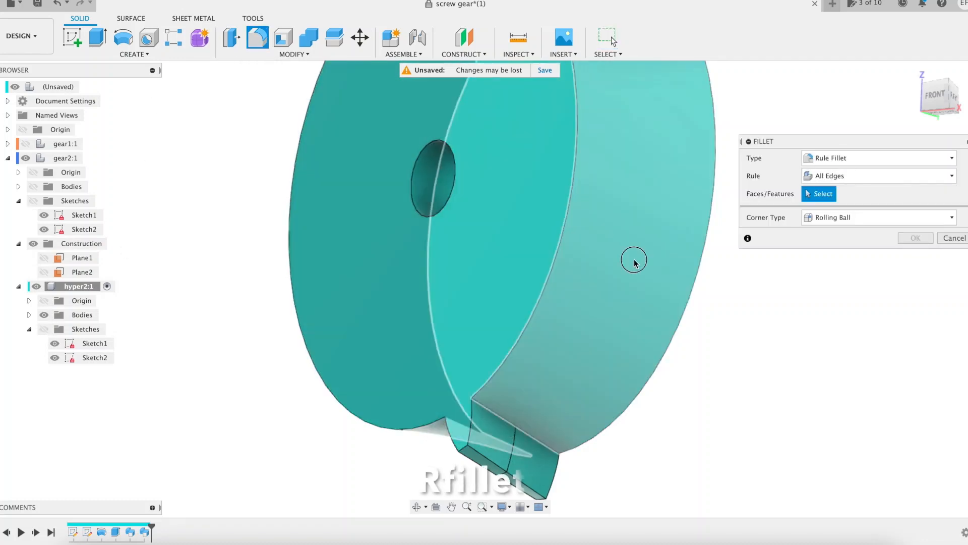
{"action": "left_click", "coordinate": [634, 260]}
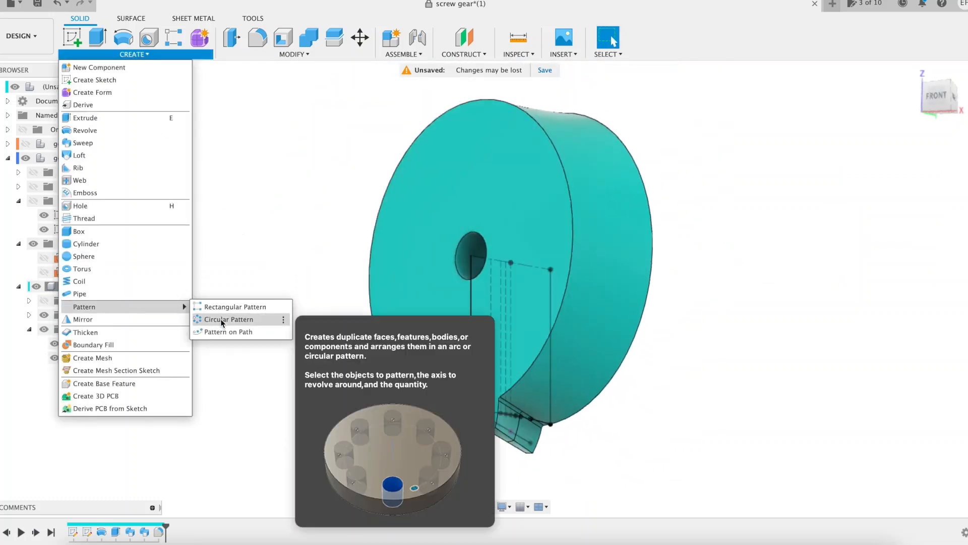
Step: Circular-pattern the tooth around the second wheel's axis by the teeth parameter, then collapse its sketches
{"action": "left_click", "coordinate": [232, 319]}
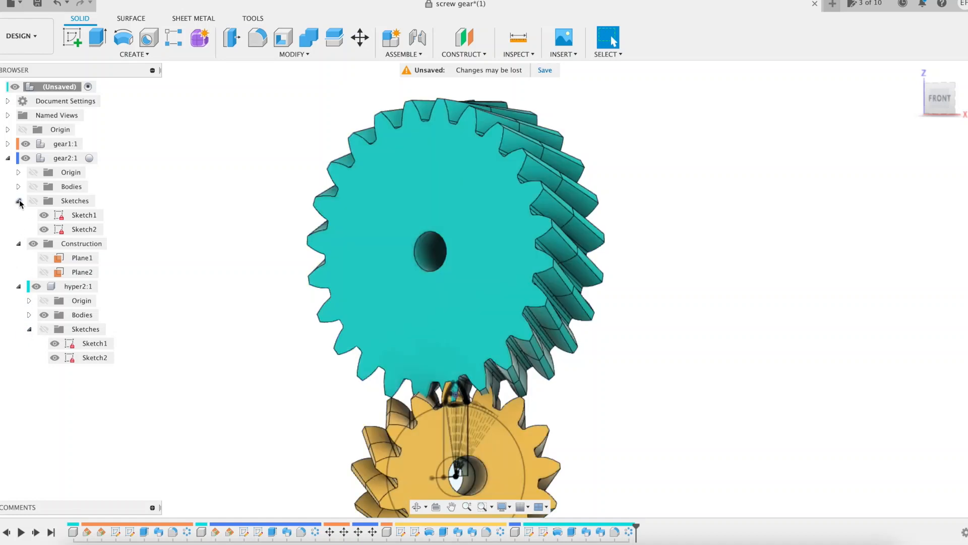
{"action": "left_click", "coordinate": [9, 143]}
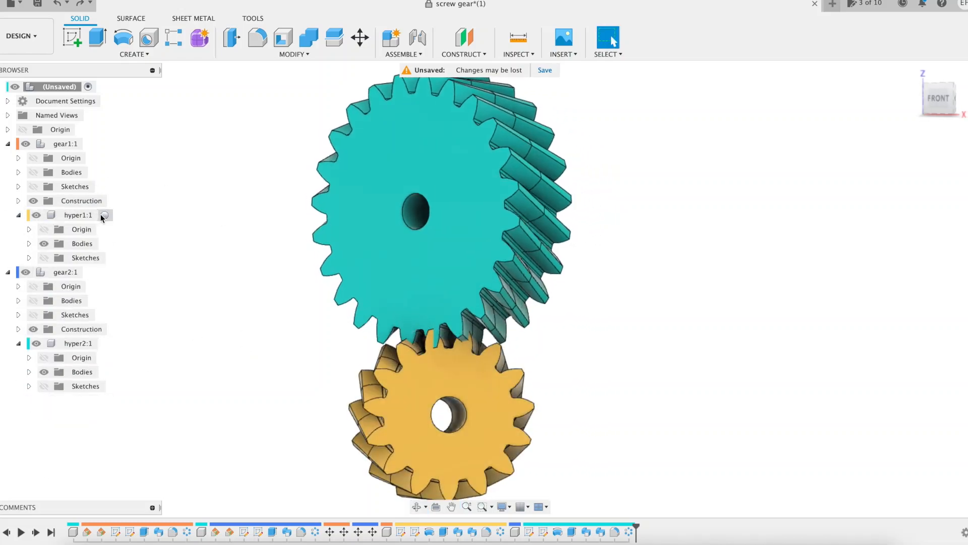
Step: Rotate the yellow wheel body about its axis by (90/Z1) deg so its teeth seat in the teal gaps
{"action": "left_click", "coordinate": [360, 37]}
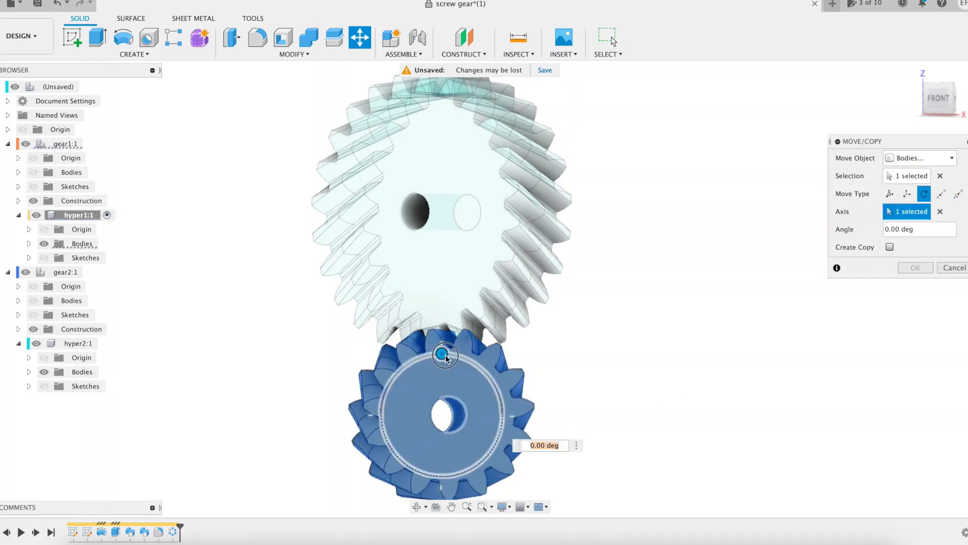
{"action": "type", "text": "90/Z1"}
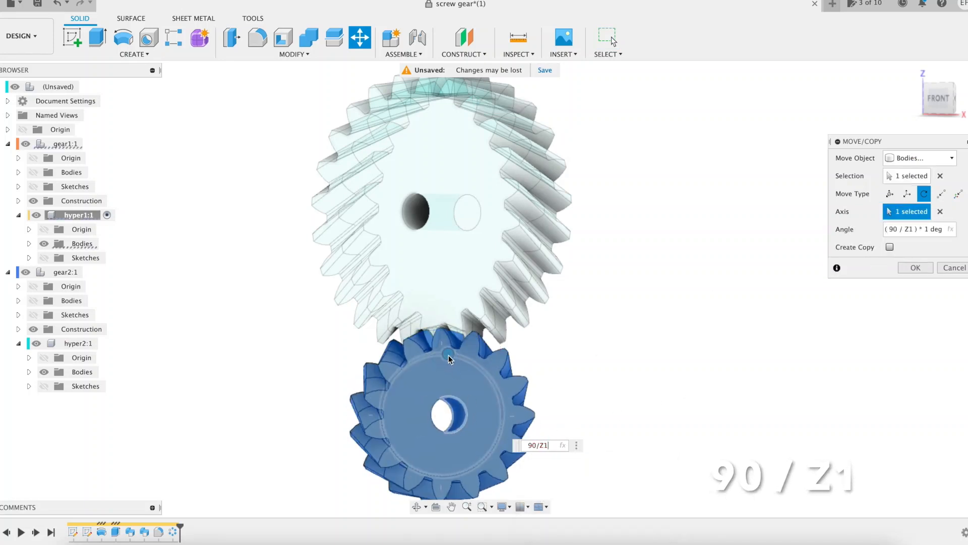
{"action": "left_click", "coordinate": [915, 267]}
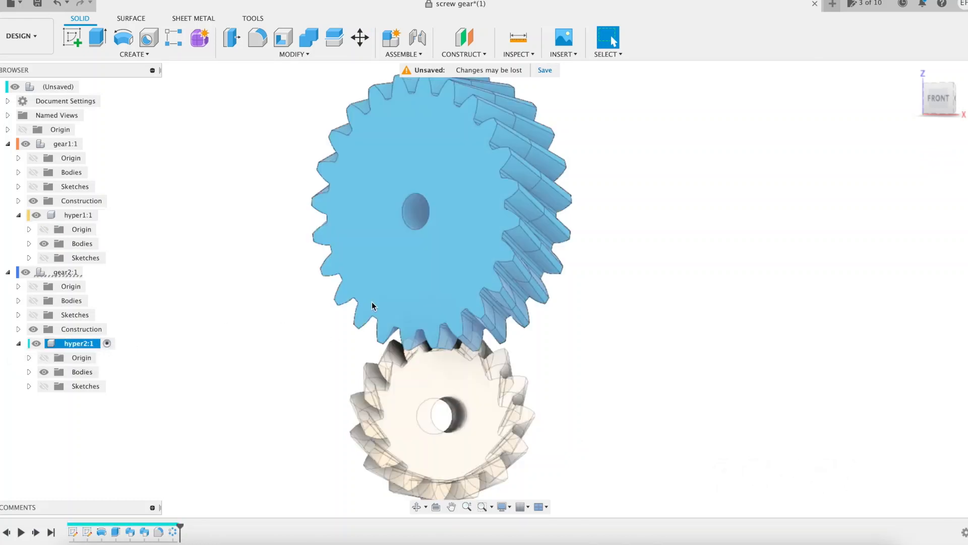
{"action": "left_click", "coordinate": [360, 38]}
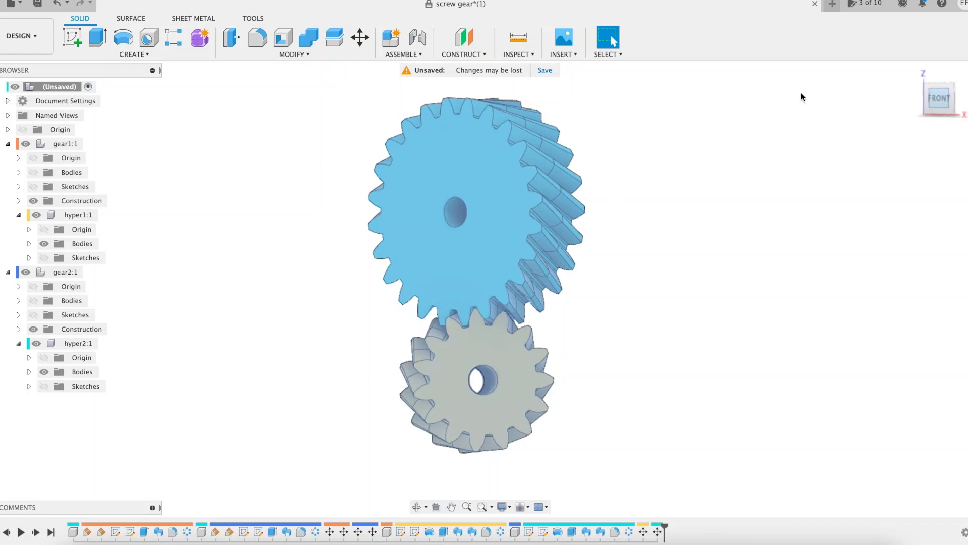
Step: Set the contactL user parameter to 40 * mod_n so the contact line widens
{"action": "left_click", "coordinate": [294, 55]}
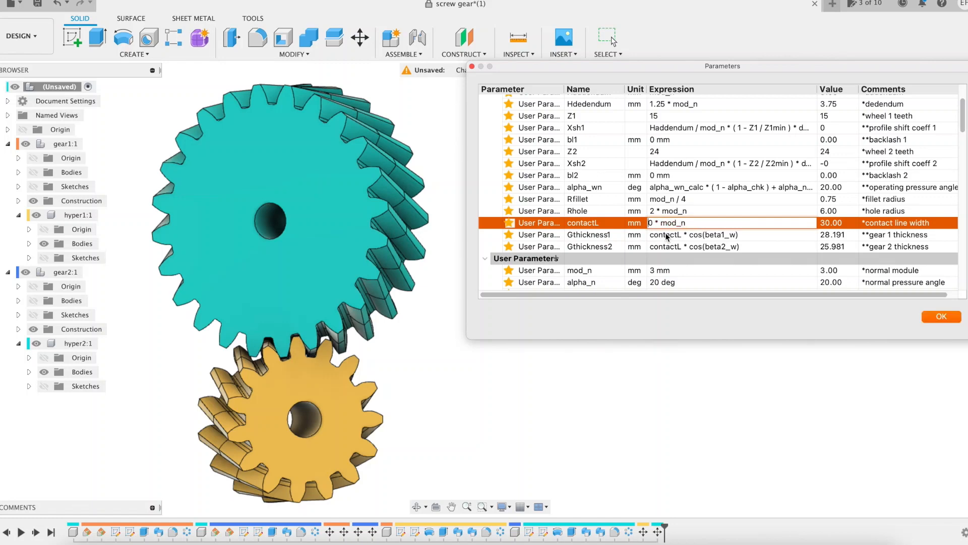
{"action": "type", "text": "40"}
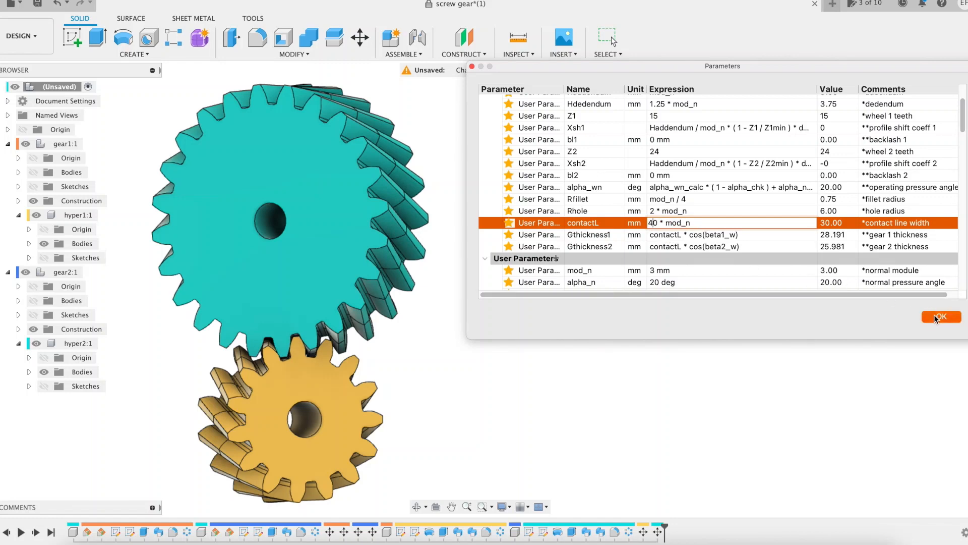
{"action": "left_click", "coordinate": [938, 316]}
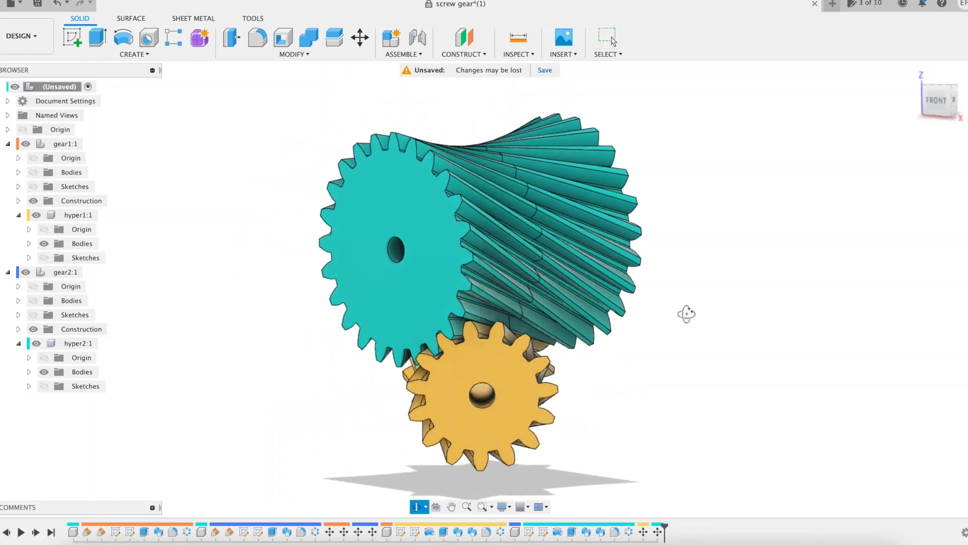
Step: Set Z1 to 24 teeth and beta1 to 30 degrees, regenerating both wheels, and view them from the side
{"action": "left_click", "coordinate": [294, 53]}
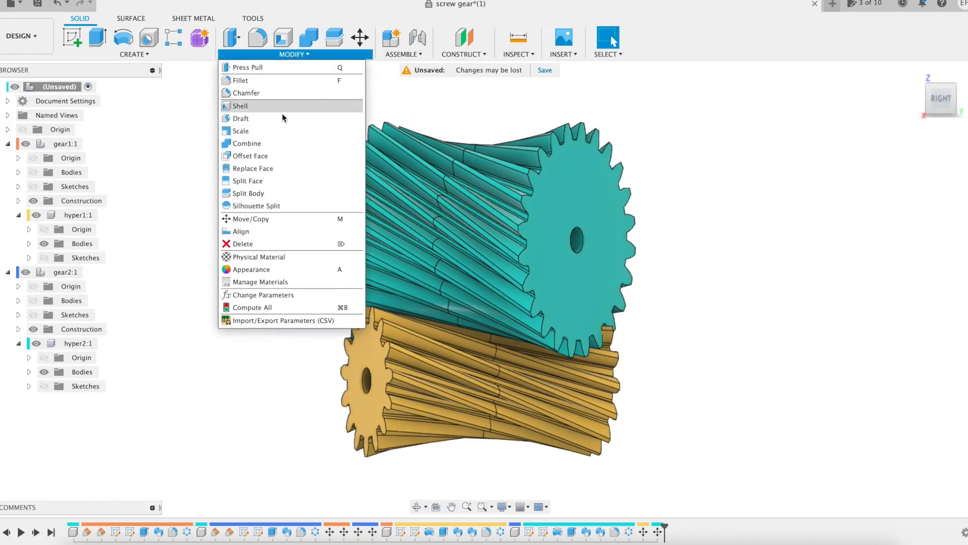
{"action": "left_click", "coordinate": [263, 295]}
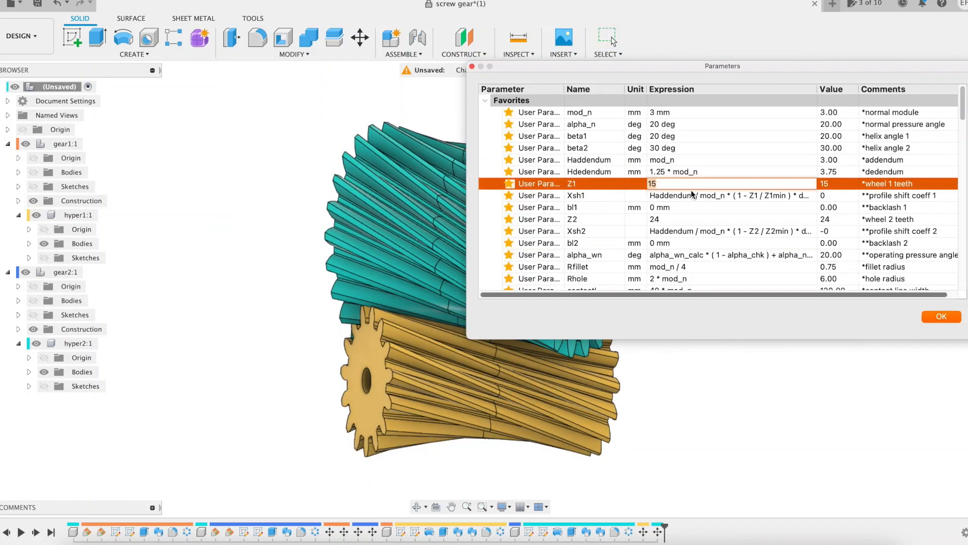
{"action": "type", "text": "24"}
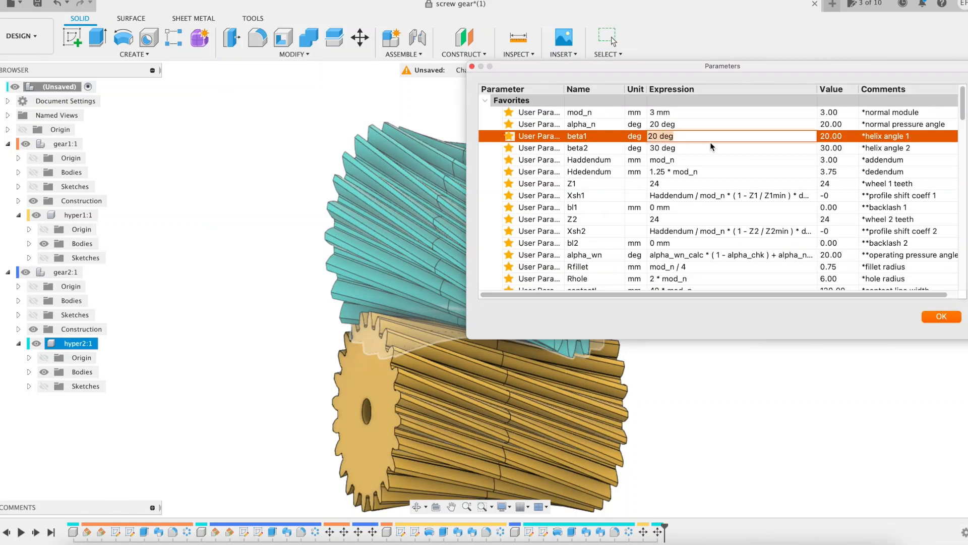
{"action": "type", "text": "30"}
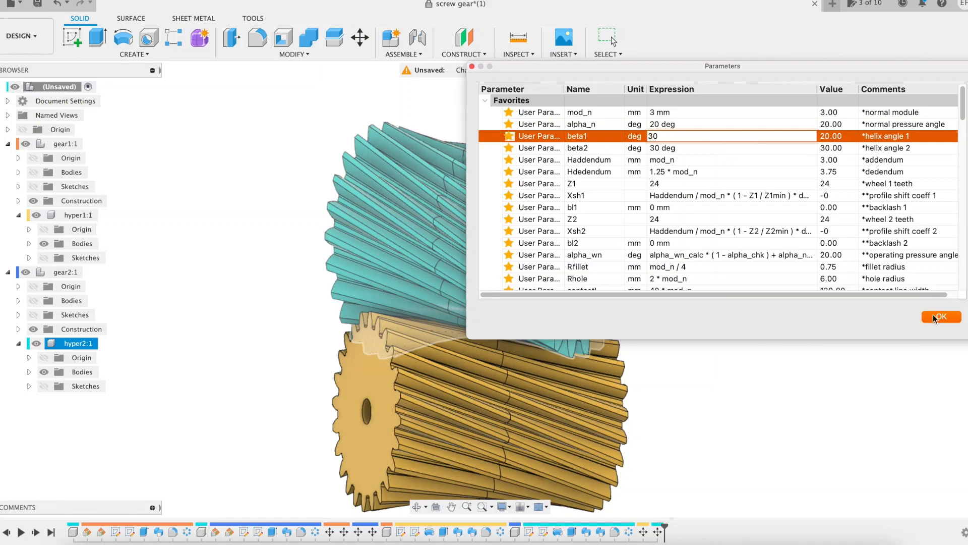
{"action": "left_click", "coordinate": [940, 316]}
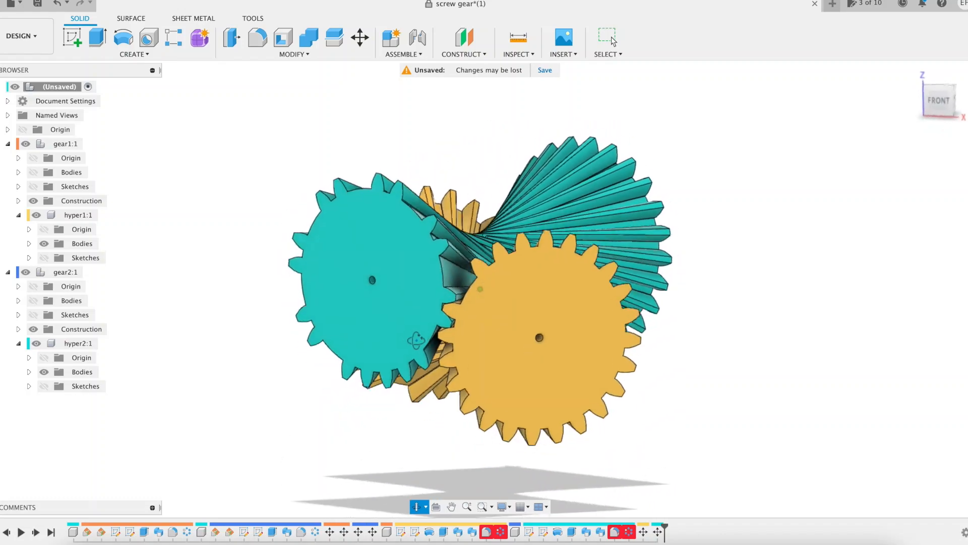
{"action": "scroll", "scroll_direction": "down", "scroll_amount": 3}
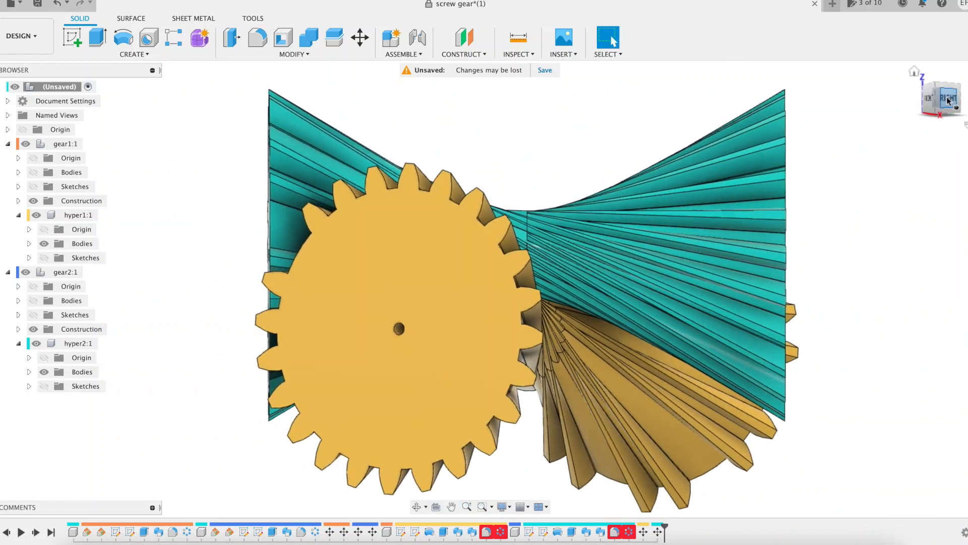
{"action": "left_click", "coordinate": [57, 4]}
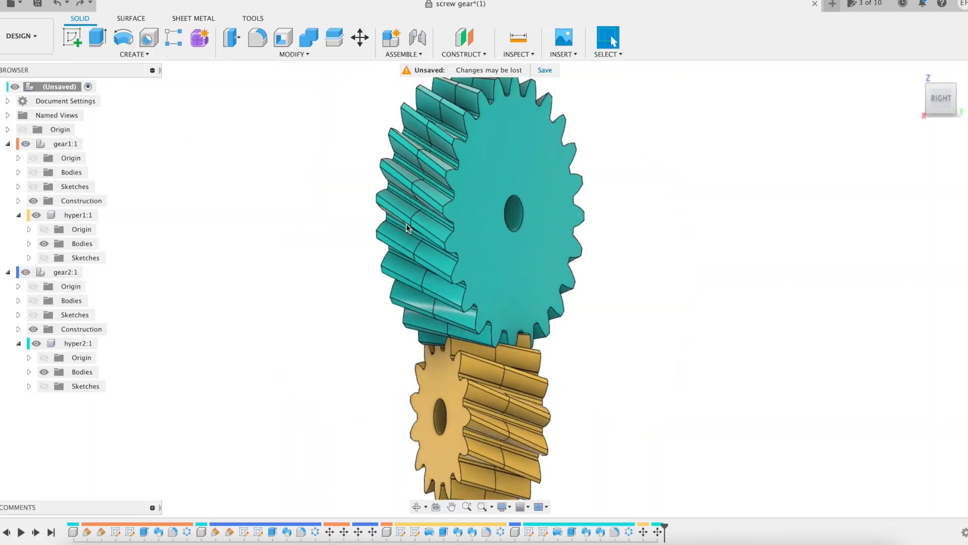
Step: Hide the yellow wheel's body so only the teal gear remains in view
{"action": "left_click_drag", "start_coordinate": [407, 229], "coordinate": [246, 192]}
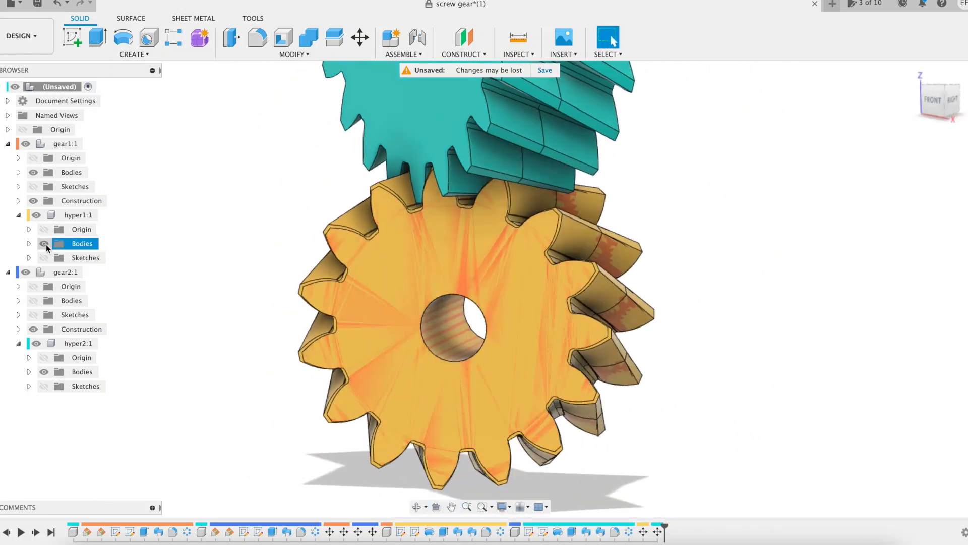
{"action": "left_click", "coordinate": [70, 172]}
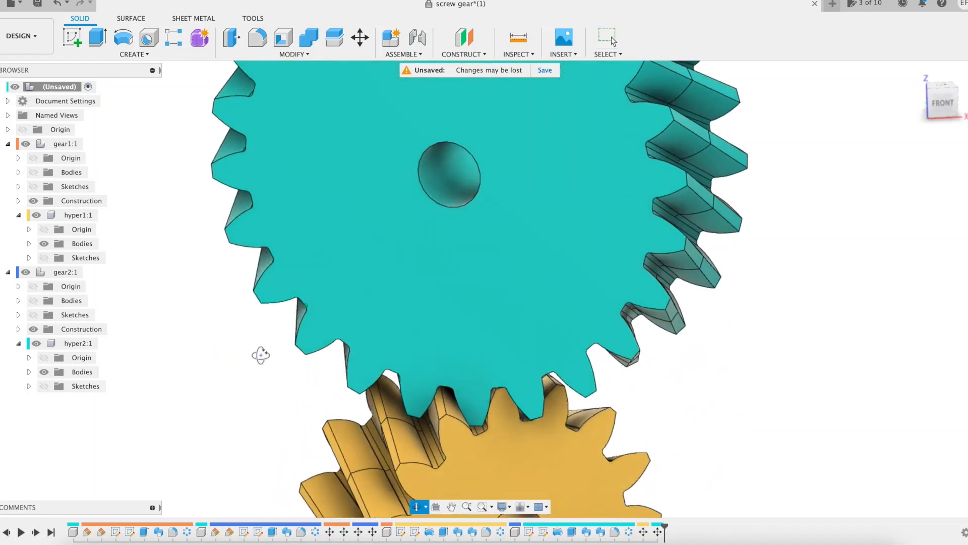
{"action": "left_click", "coordinate": [81, 372]}
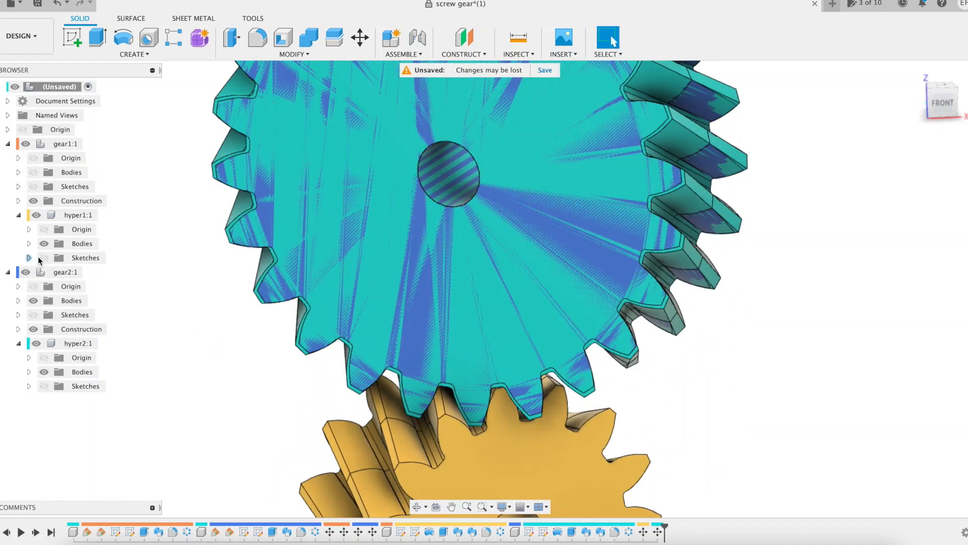
{"action": "left_click", "coordinate": [33, 300]}
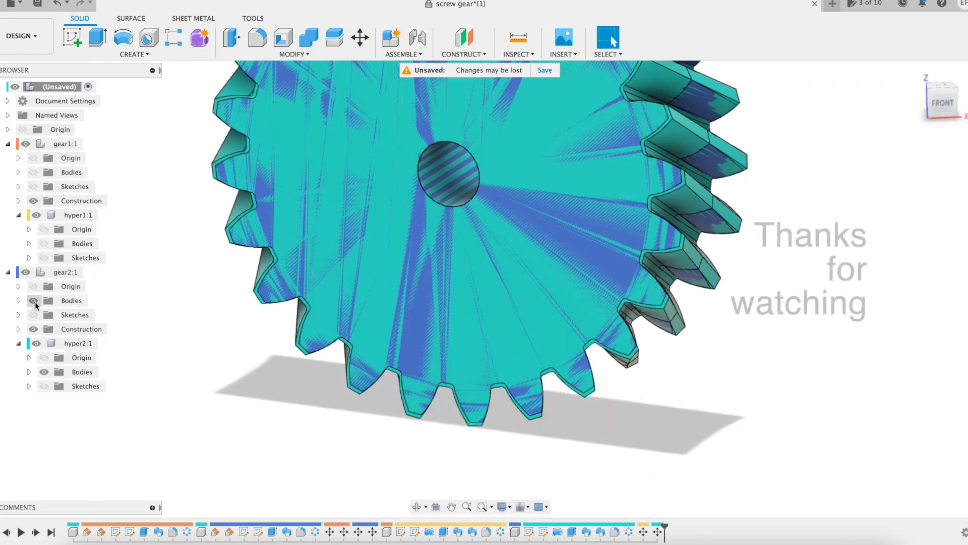